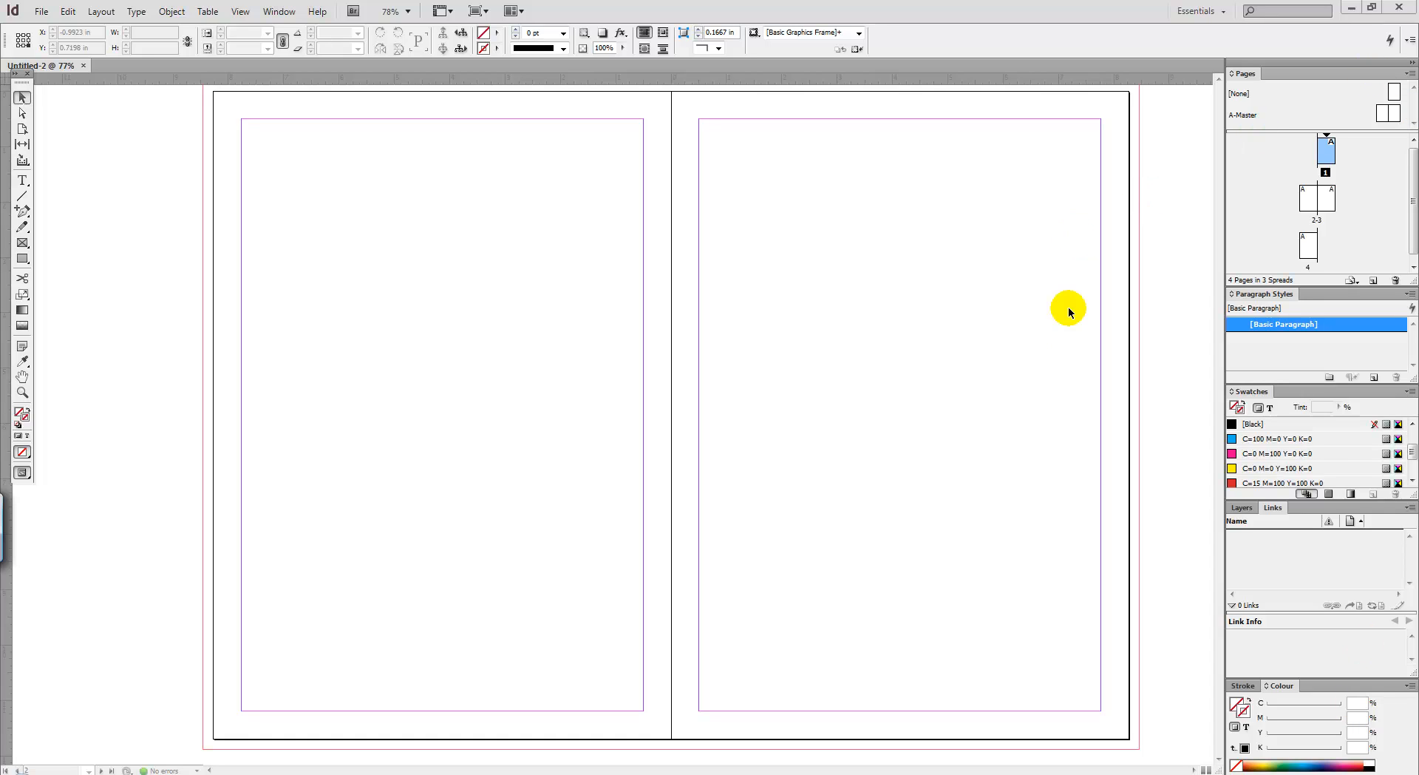
{"action": "mouse_move", "coordinate": [1181, 276]}
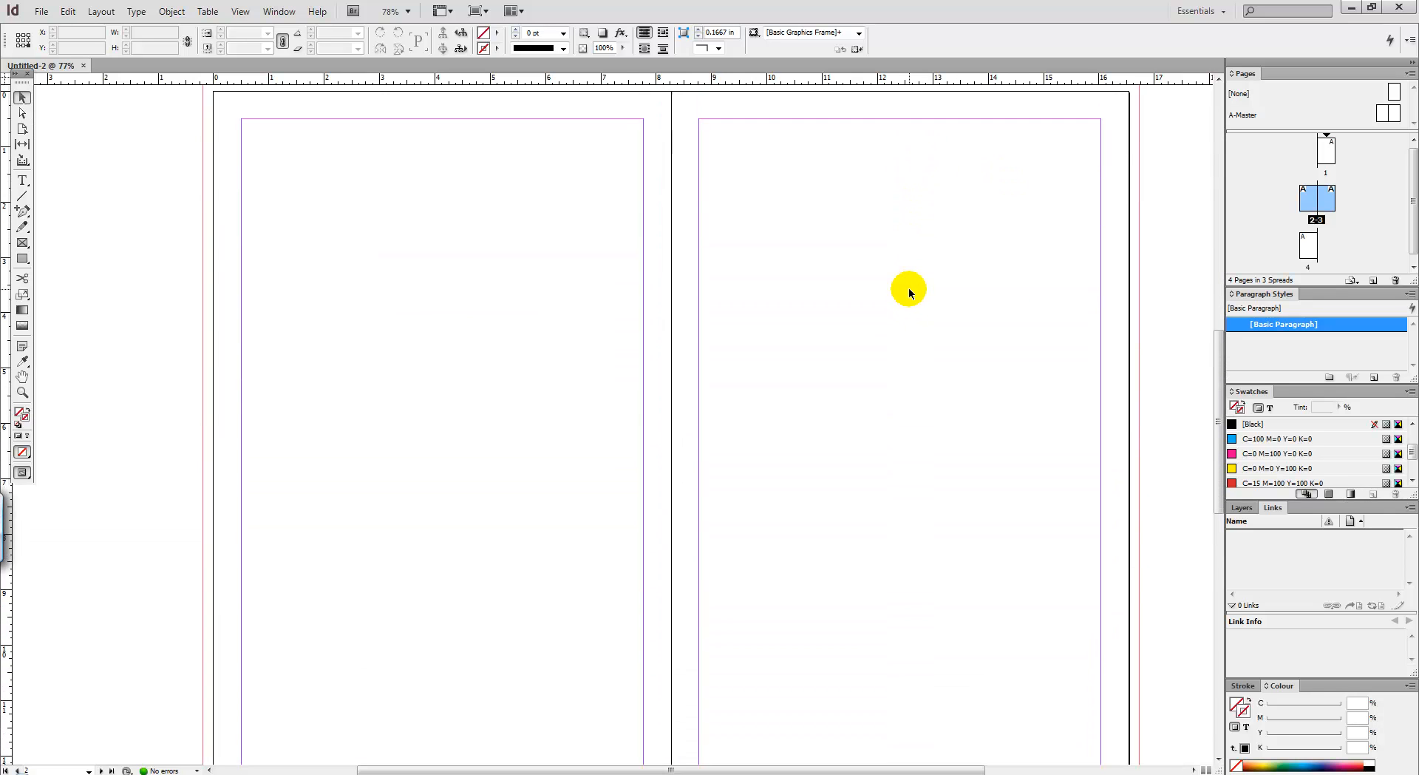
Show the Pages panel and enter the A-Master spread for editing
{"action": "left_click", "coordinate": [277, 10]}
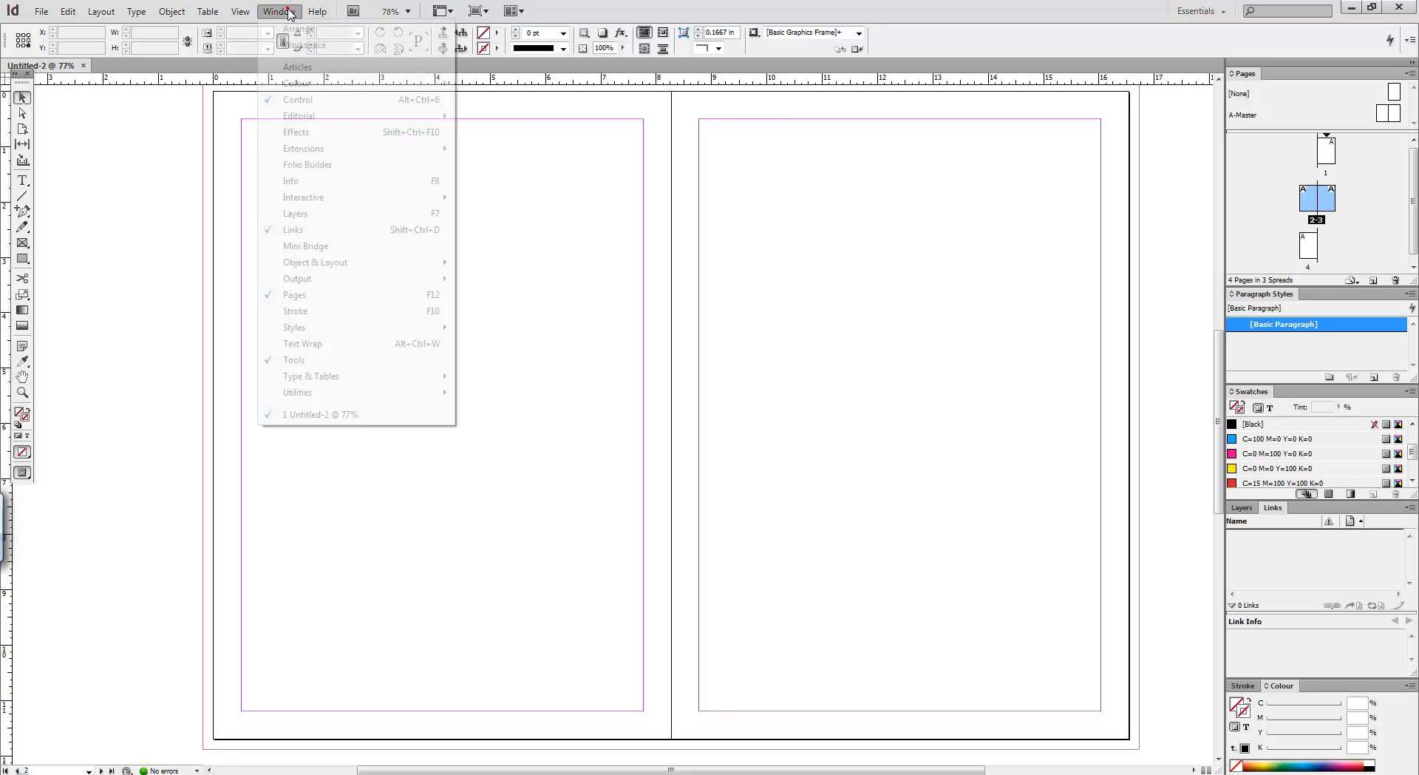
{"action": "mouse_move", "coordinate": [331, 294]}
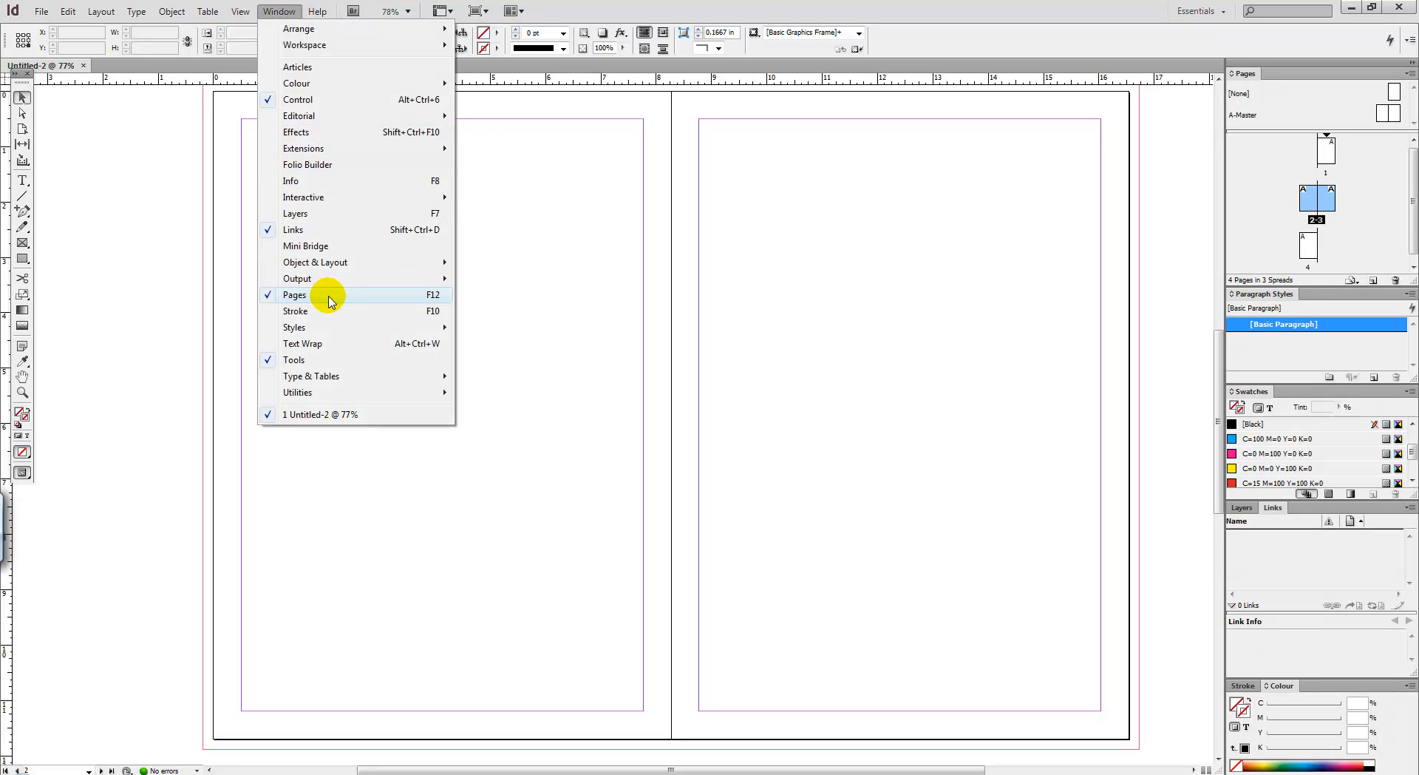
{"action": "left_click", "coordinate": [294, 294]}
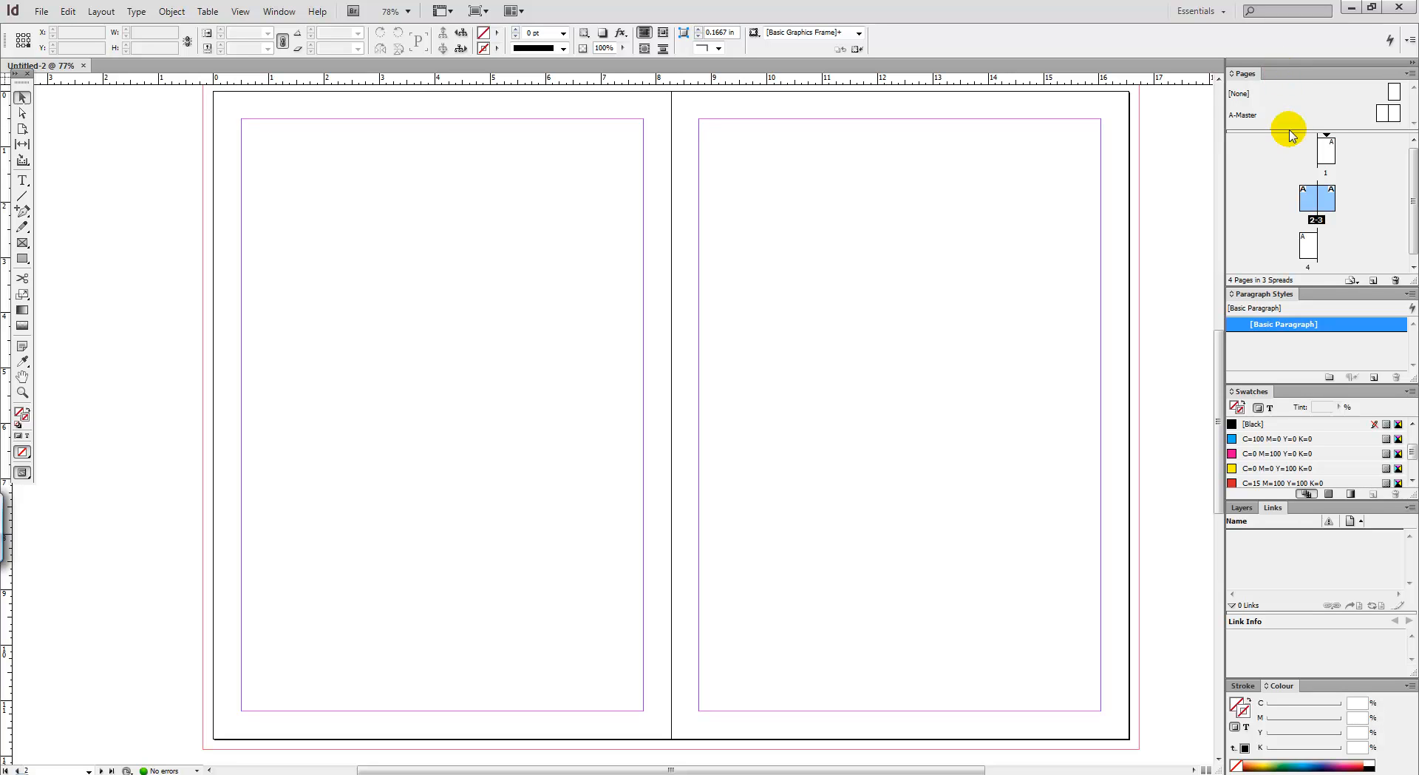
{"action": "left_click", "coordinate": [1245, 115]}
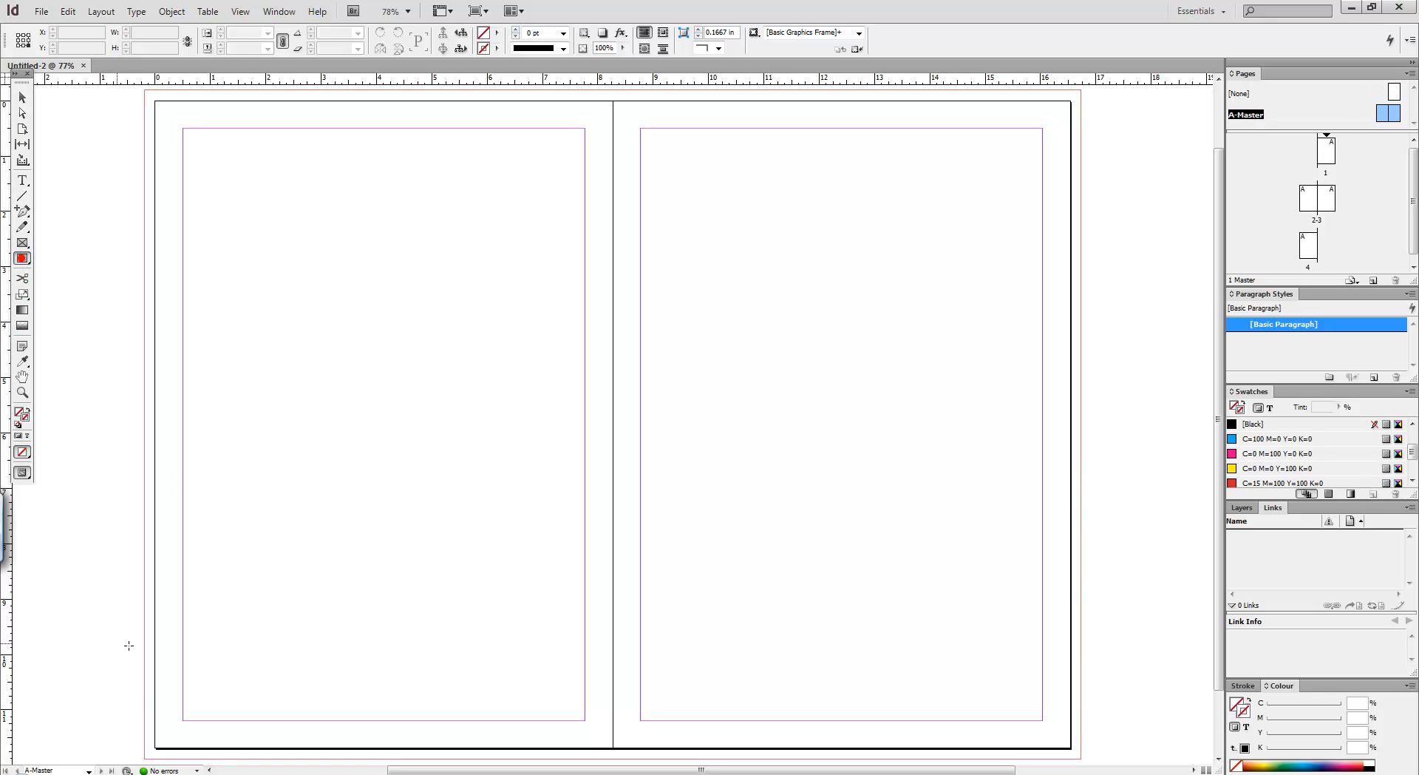
Draw a full-width rectangle along the bottom of the spread, fill it red and shorten its height
{"action": "left_click_drag", "start_coordinate": [143, 680], "coordinate": [495, 754]}
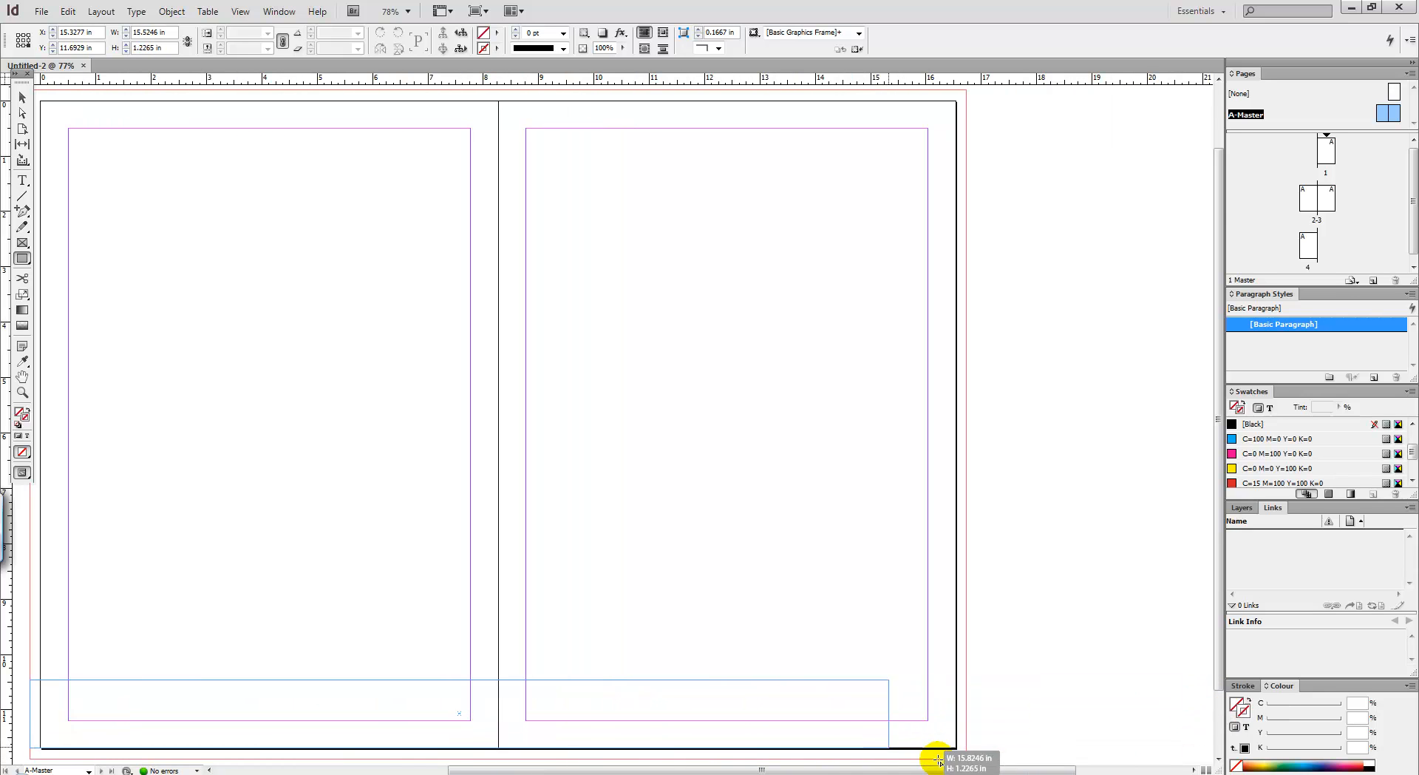
{"action": "left_click_drag", "start_coordinate": [941, 759], "coordinate": [973, 686]}
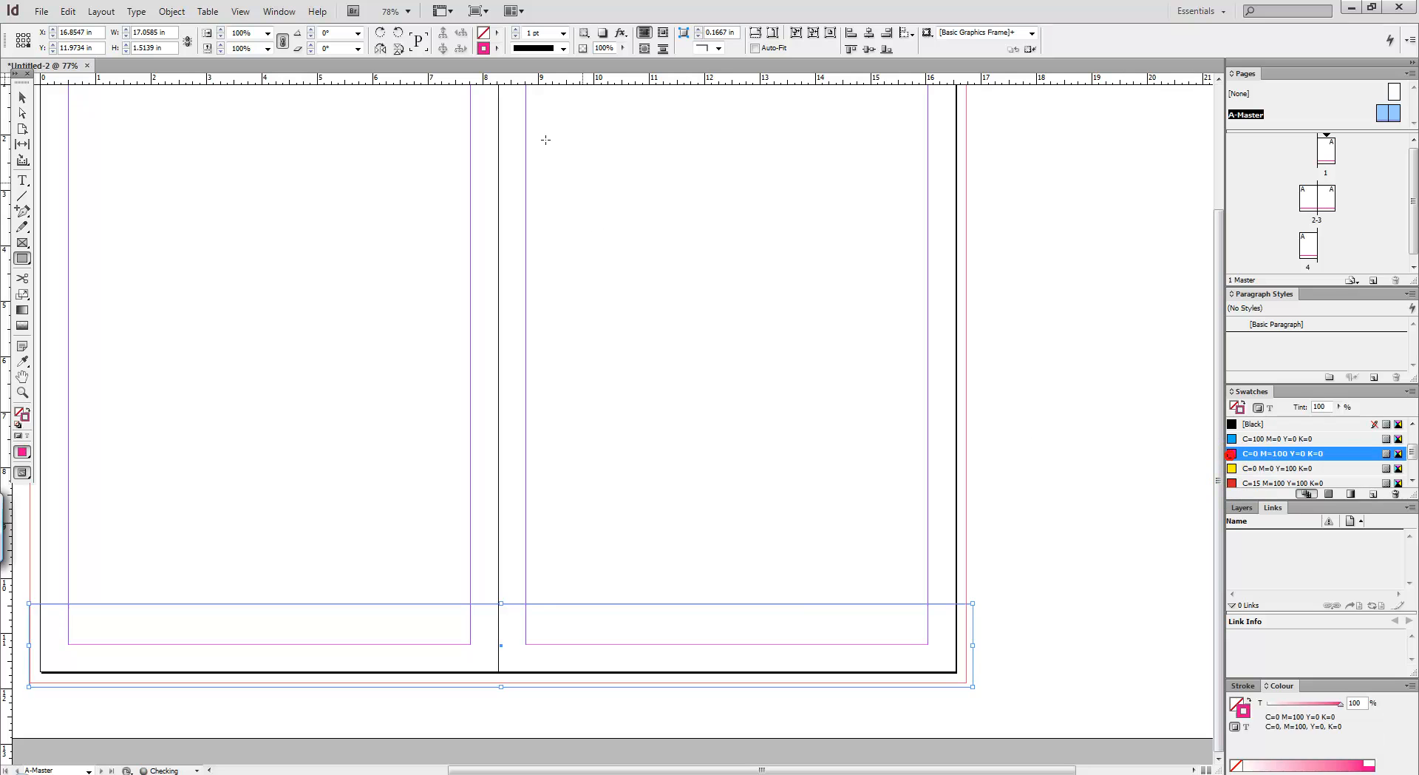
{"action": "left_click", "coordinate": [502, 49]}
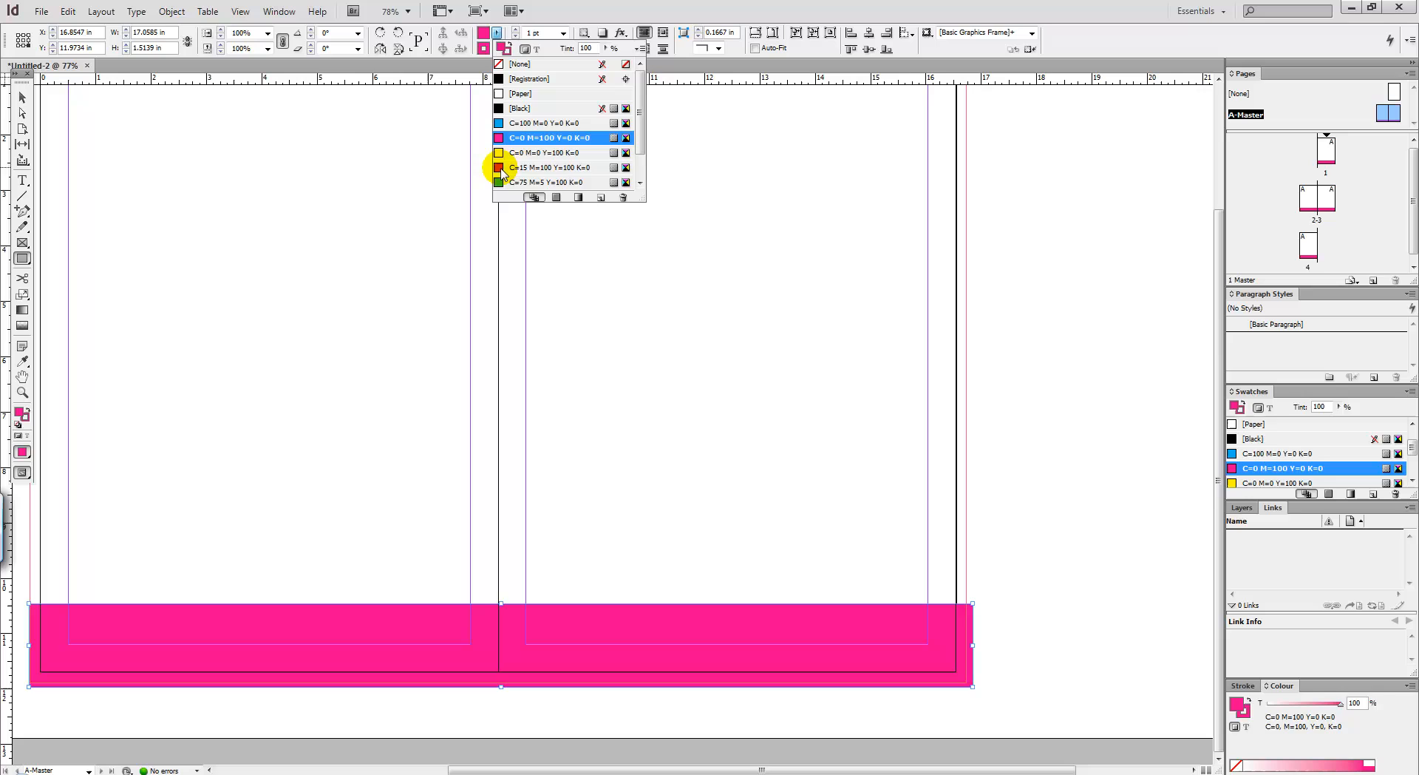
{"action": "left_click", "coordinate": [547, 167]}
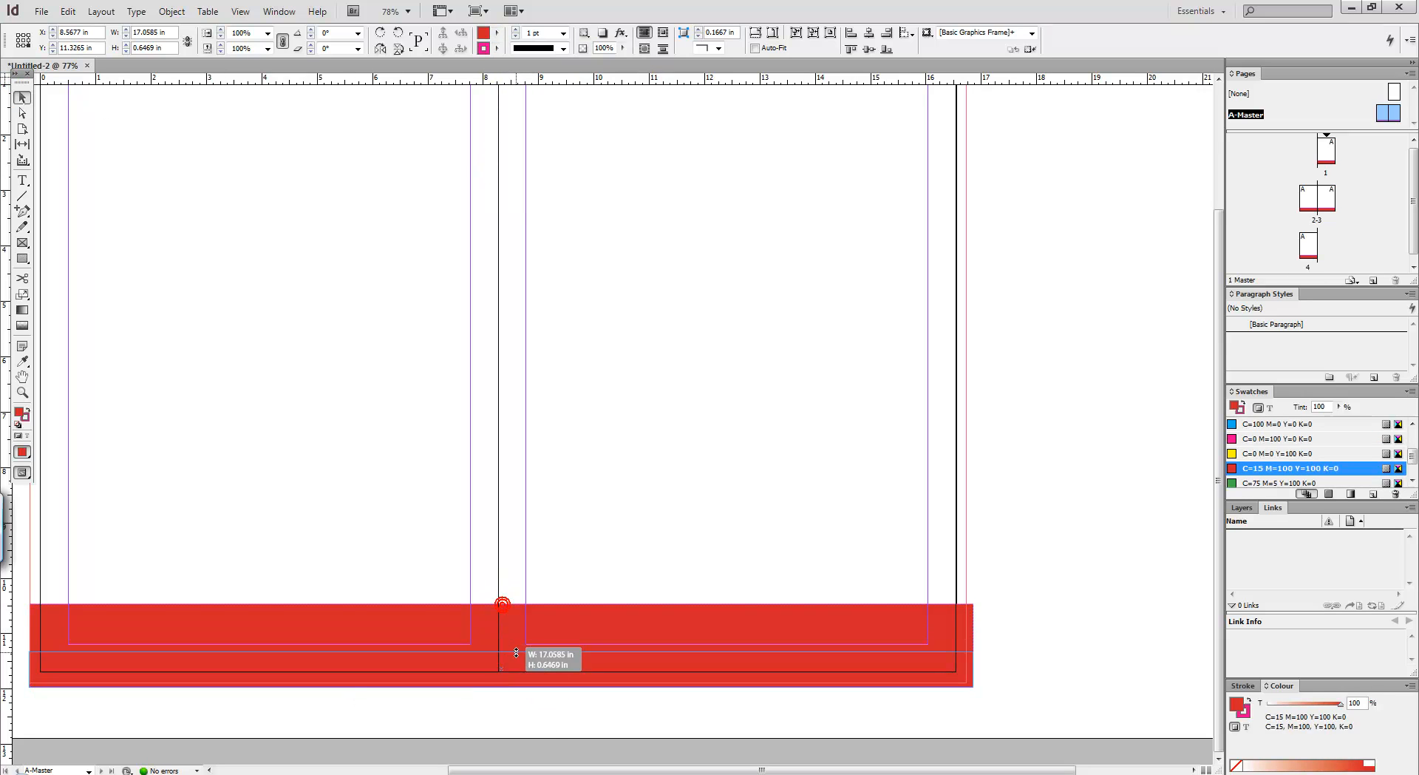
{"action": "left_click_drag", "start_coordinate": [503, 603], "coordinate": [513, 685]}
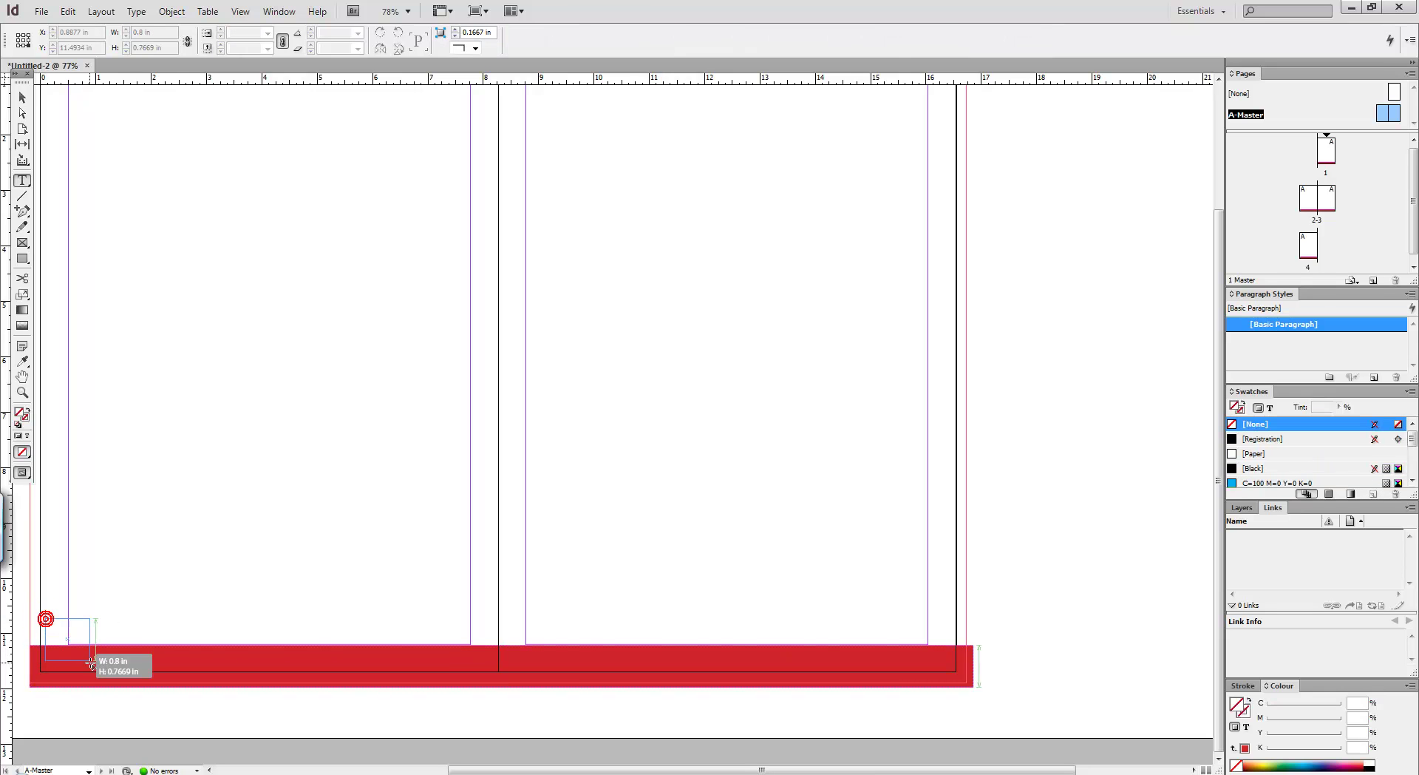
Place a small text frame at the bar's left end containing a Current Page Number marker
{"action": "left_click", "coordinate": [71, 633]}
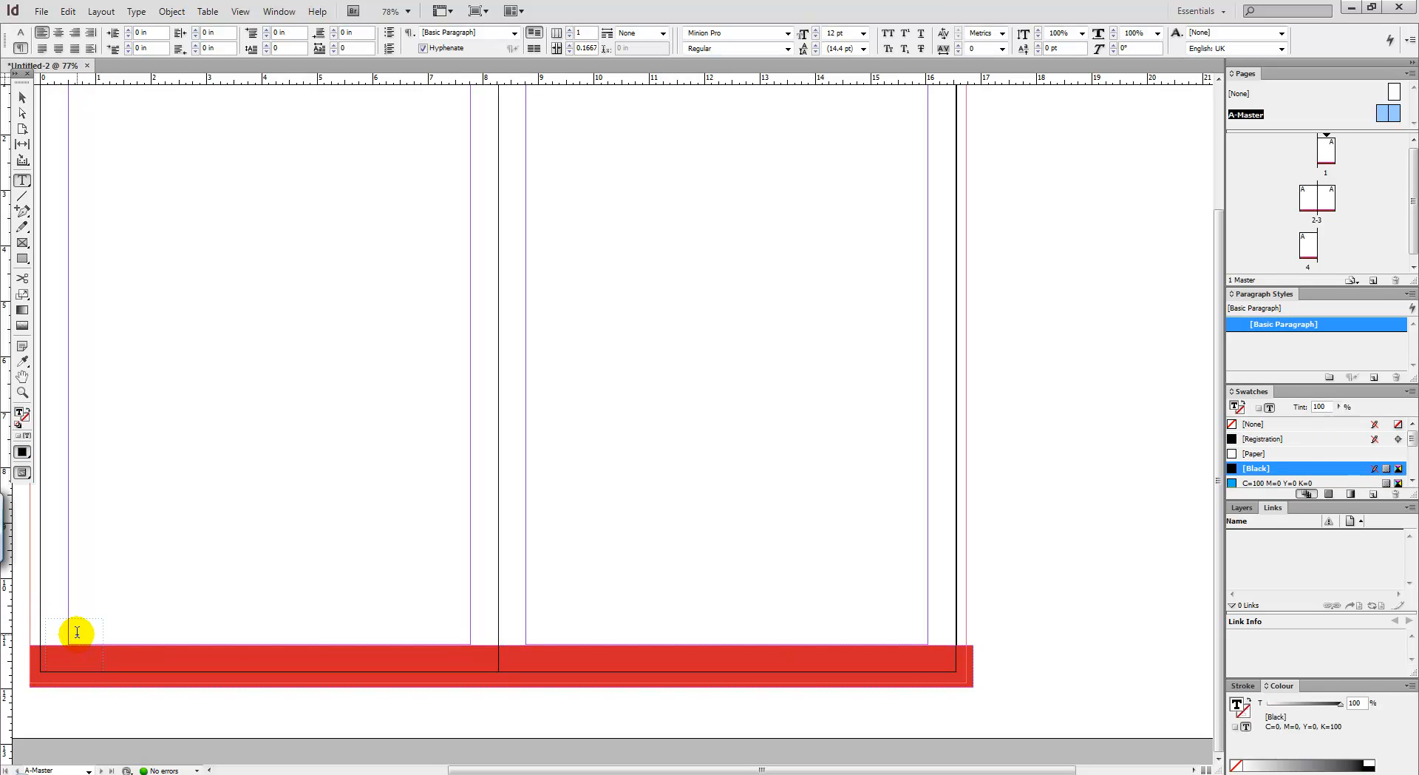
{"action": "right_click", "coordinate": [74, 632]}
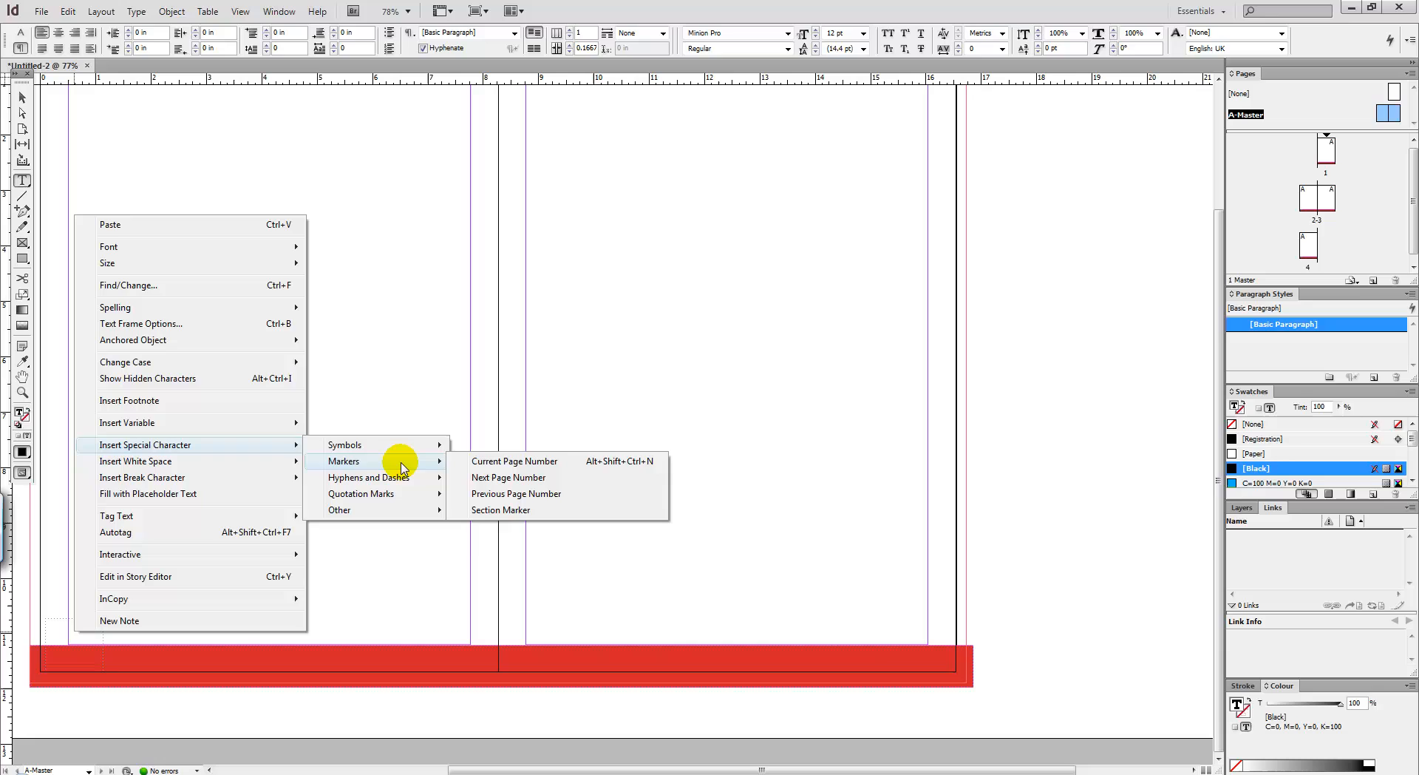
{"action": "mouse_move", "coordinate": [497, 472]}
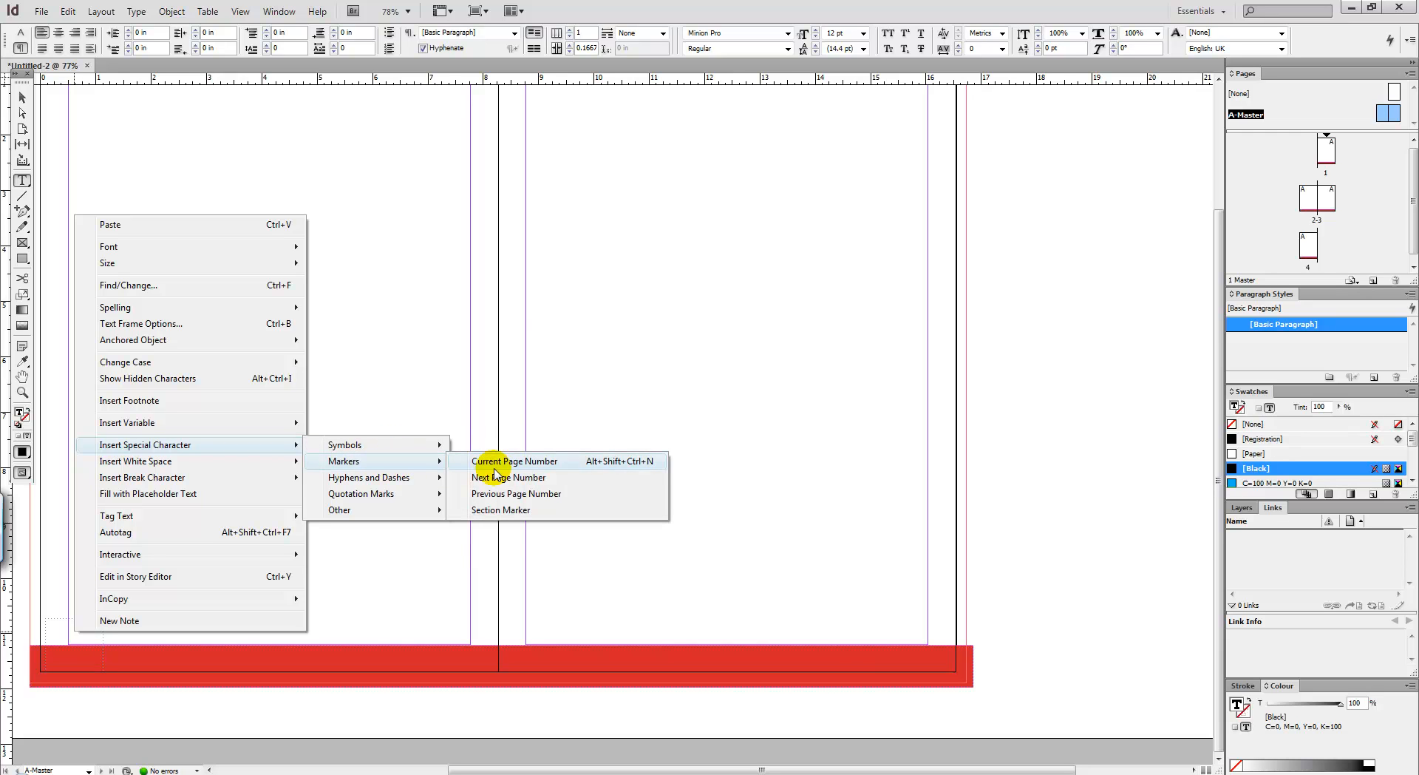
{"action": "left_click", "coordinate": [514, 462]}
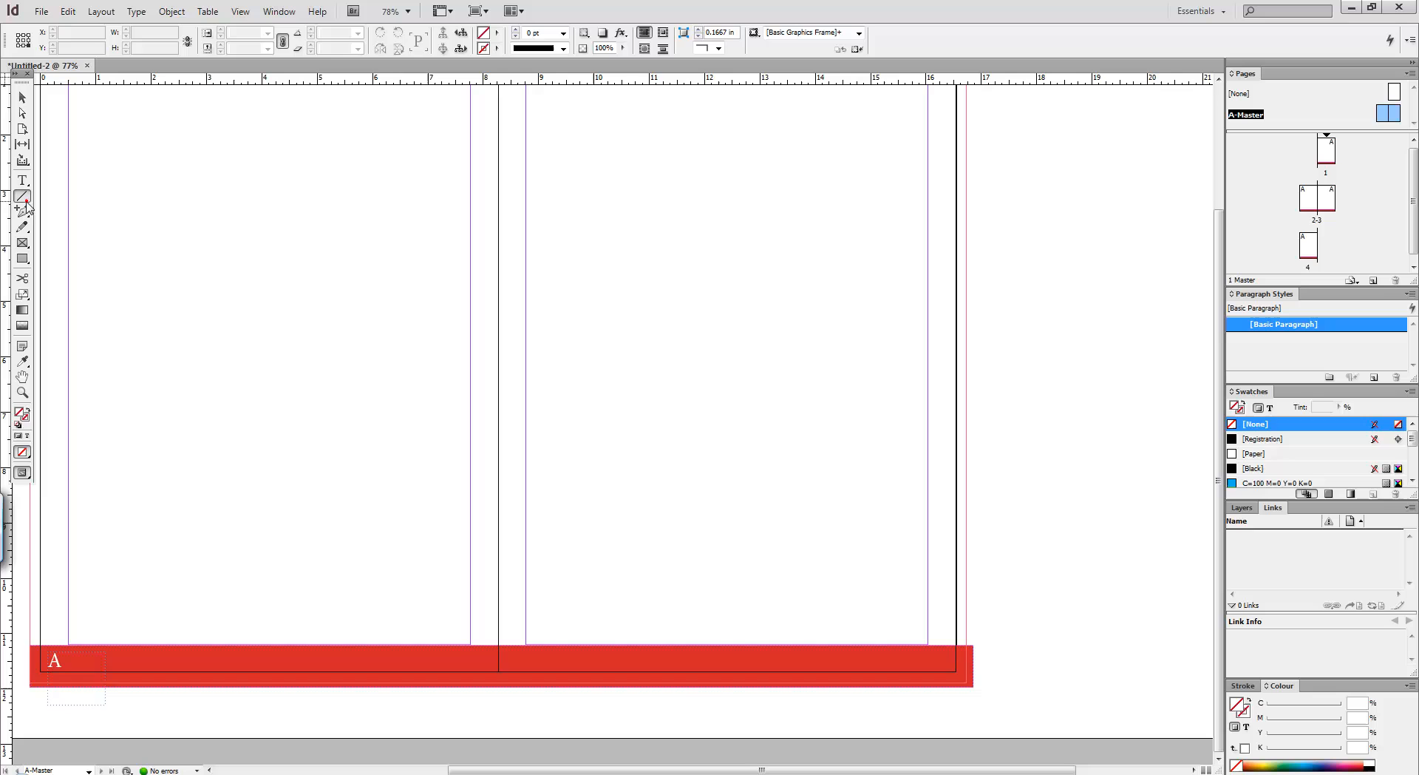
Draw a stroked rule along the top edge of the red bar and check the footer on page 1
{"action": "left_click_drag", "start_coordinate": [22, 631], "coordinate": [636, 674]}
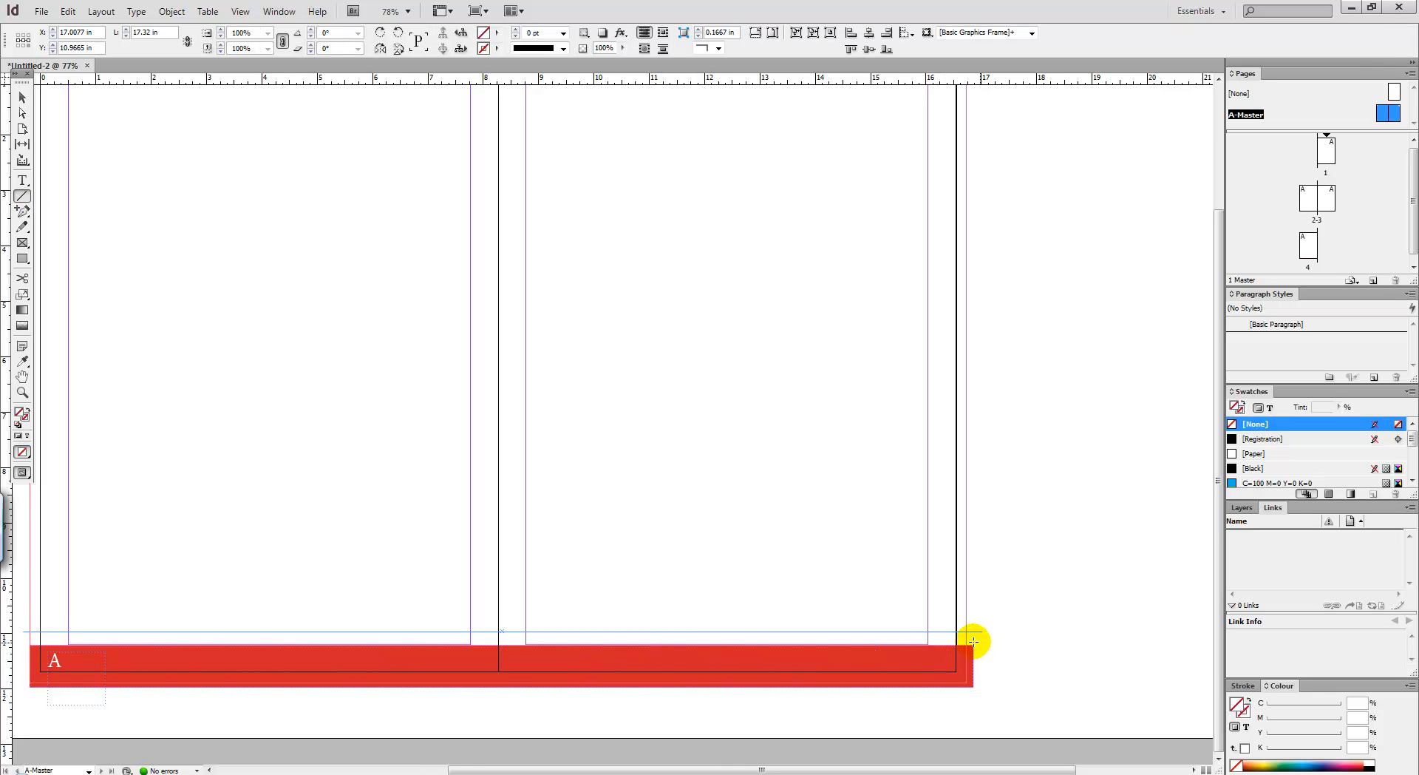
{"action": "left_click", "coordinate": [559, 49]}
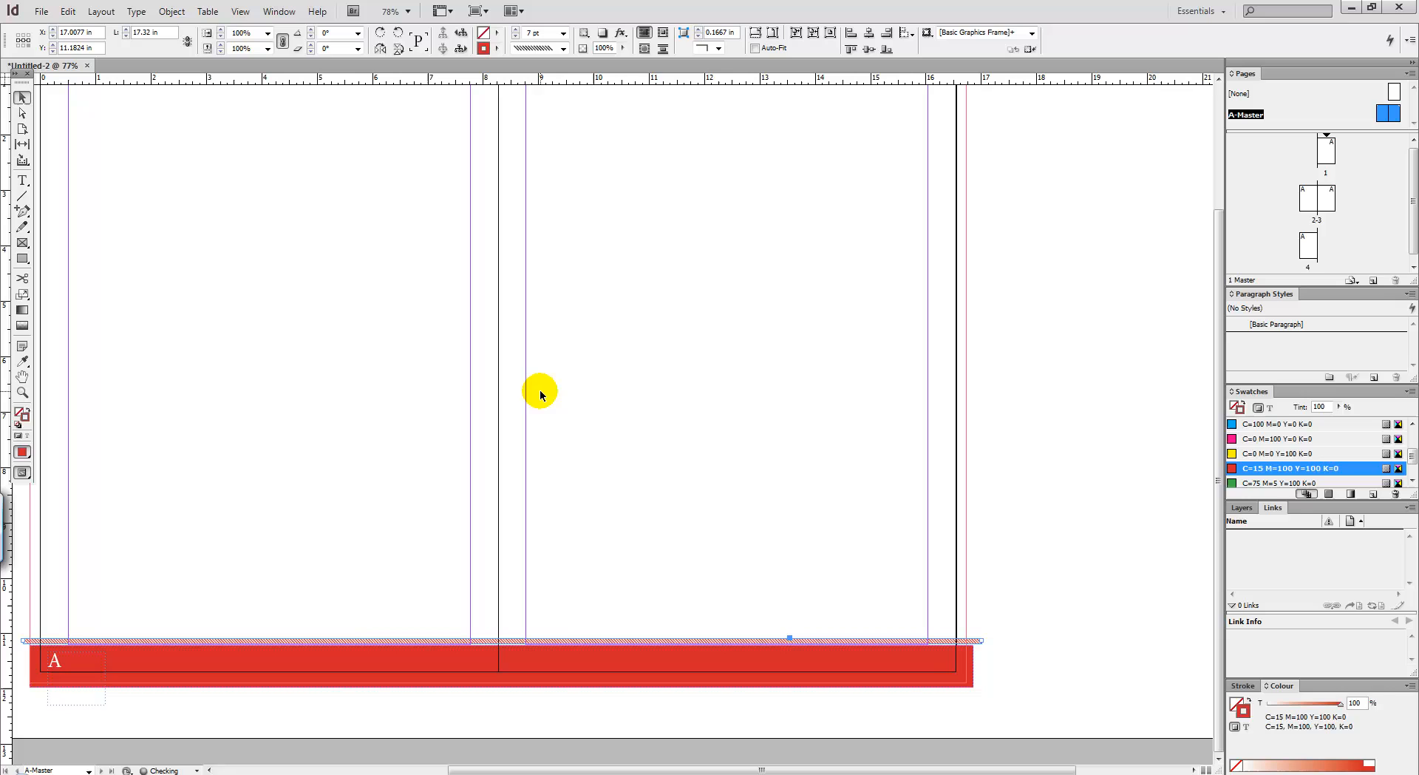
{"action": "mouse_move", "coordinate": [476, 391]}
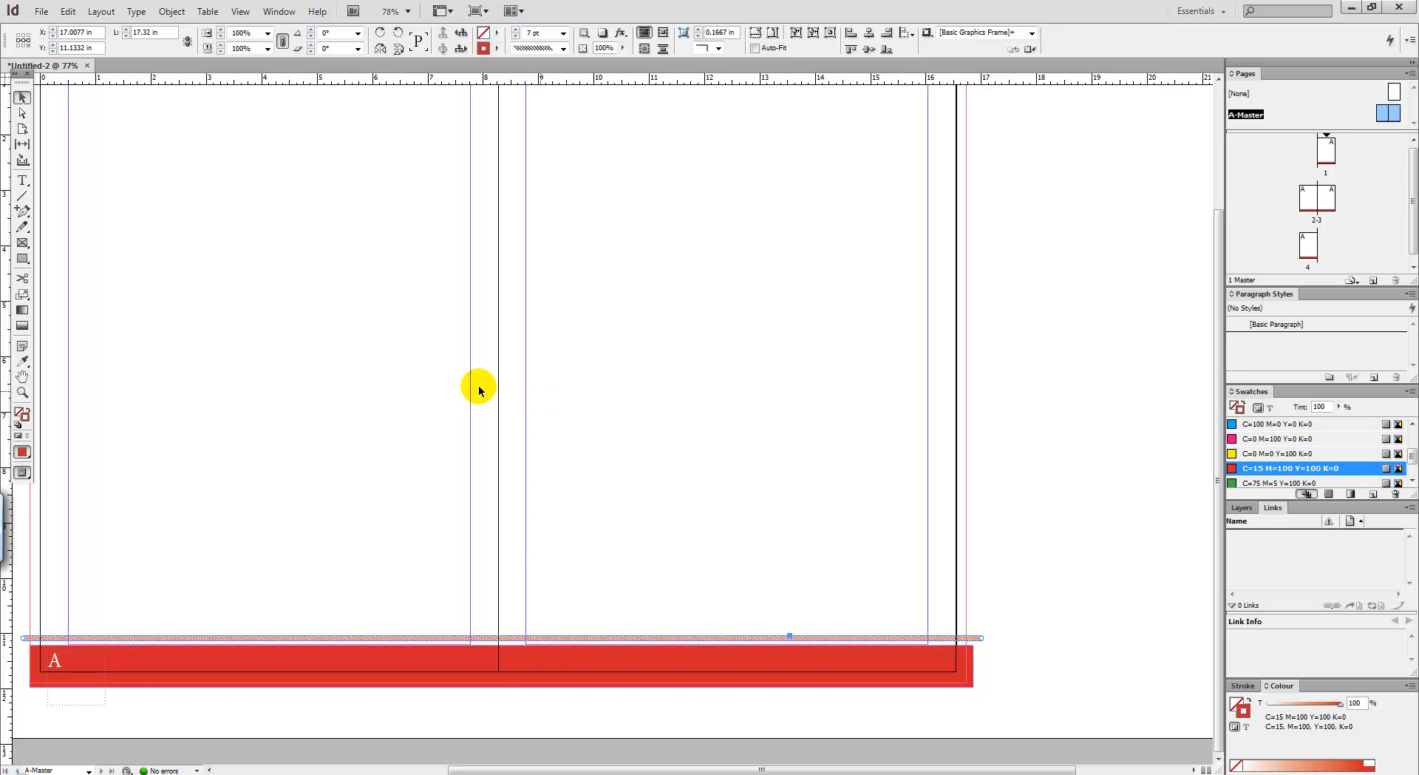
{"action": "left_click", "coordinate": [57, 680]}
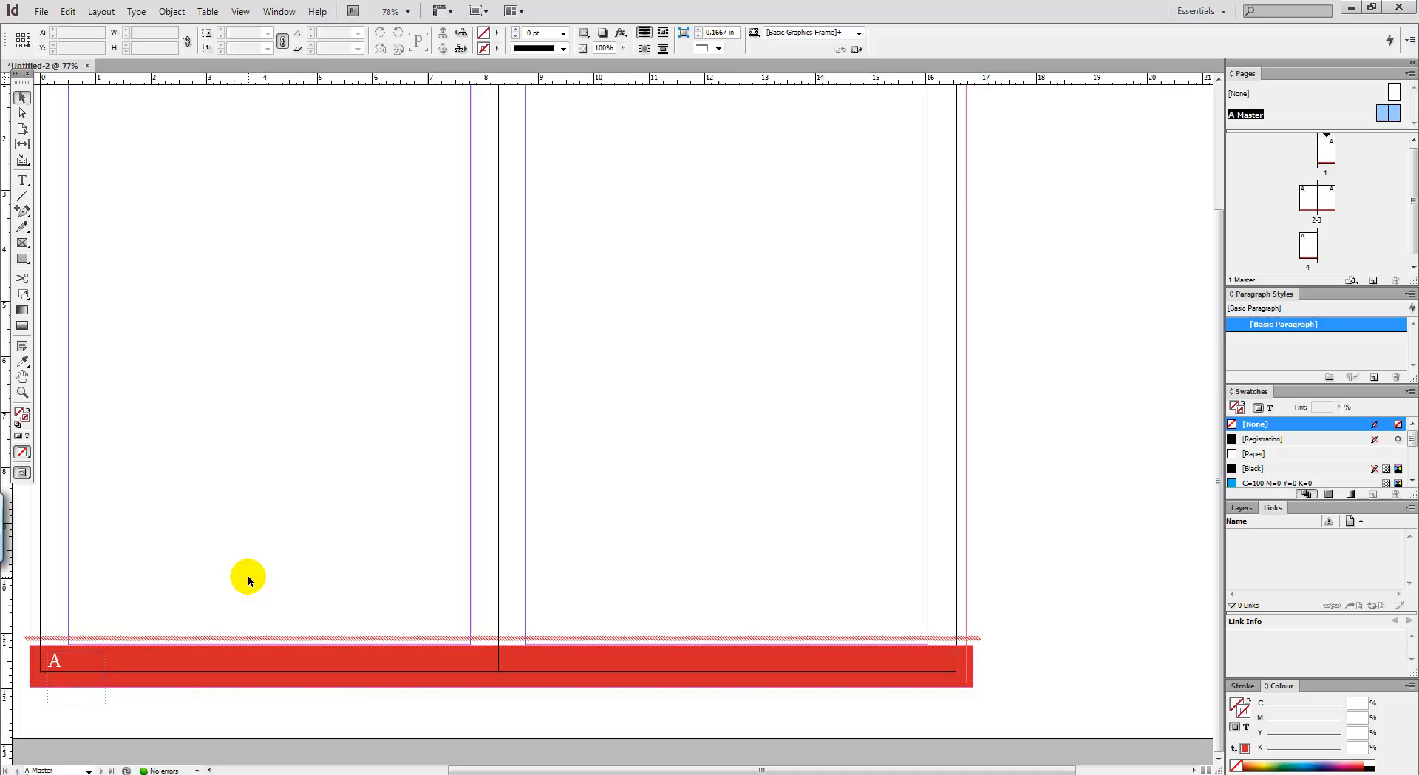
{"action": "left_click_drag", "start_coordinate": [584, 384], "coordinate": [643, 439]}
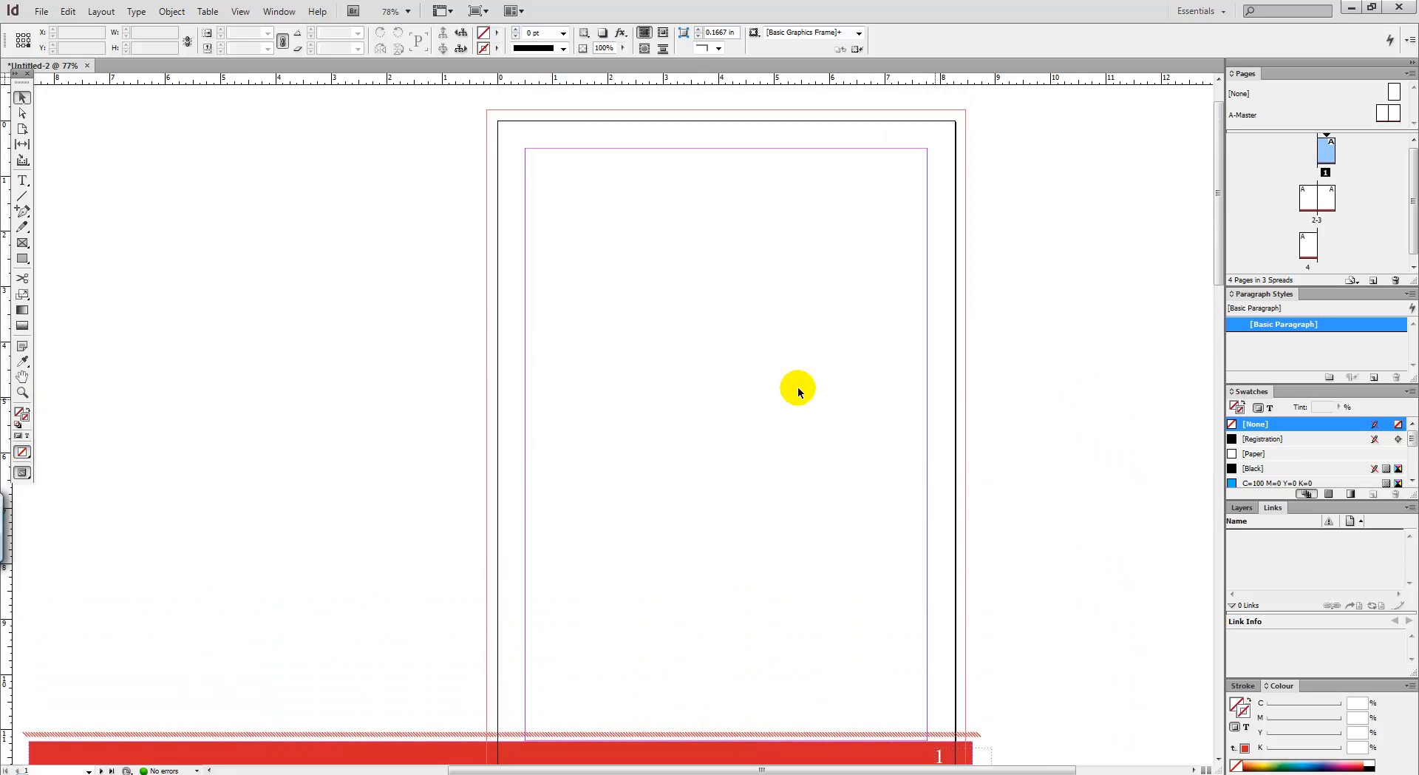
{"action": "mouse_move", "coordinate": [663, 336]}
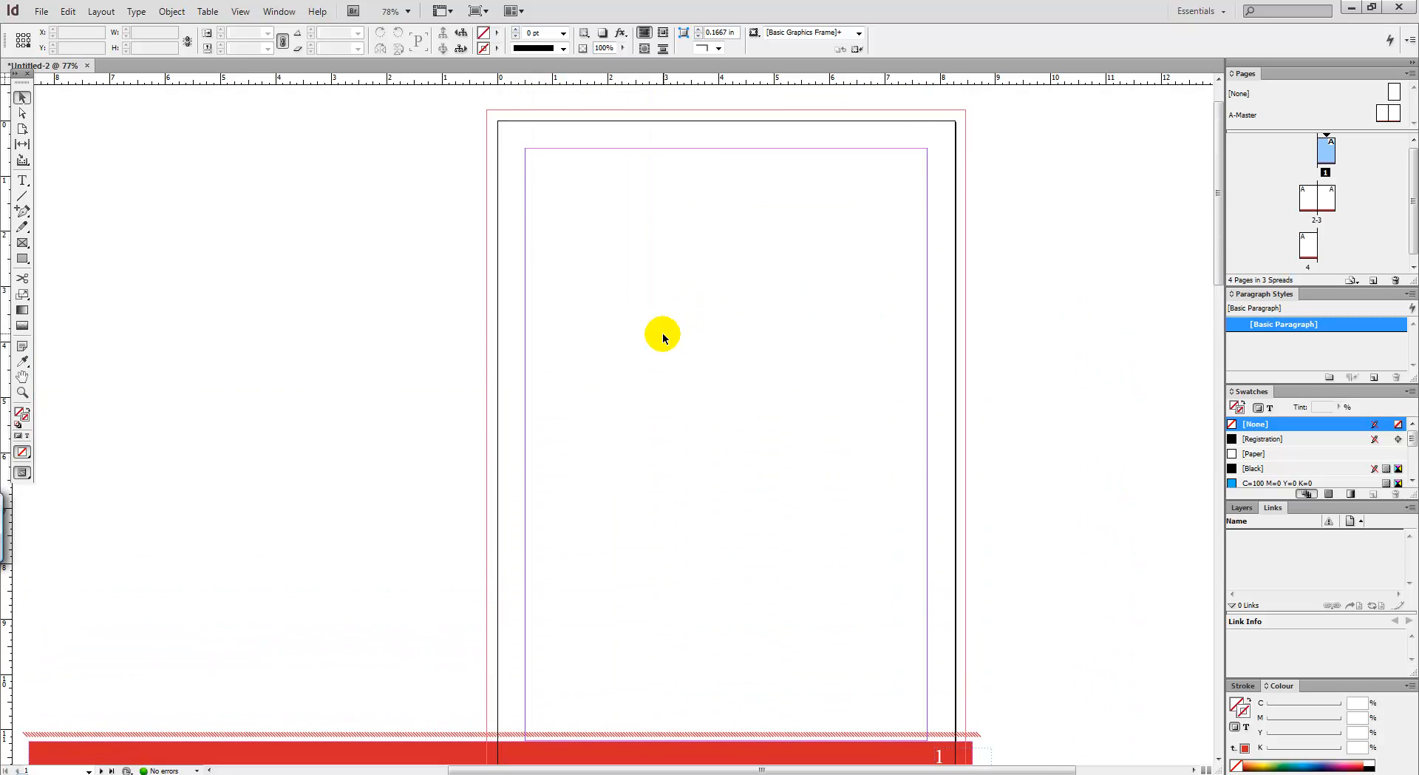
Scroll down through the pages to check each carries the numbered red footer
{"action": "scroll", "scroll_direction": "down", "scroll_amount": 3}
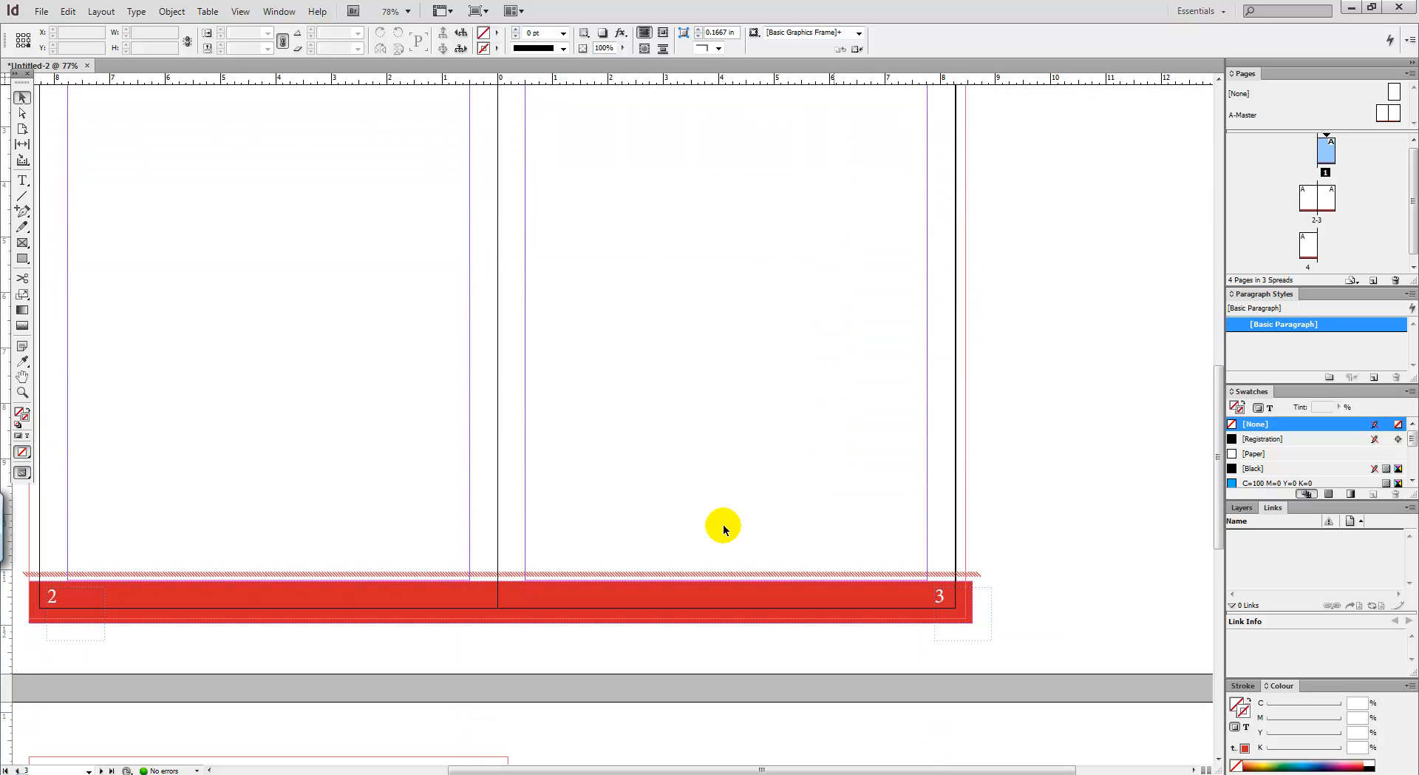
{"action": "mouse_move", "coordinate": [613, 619]}
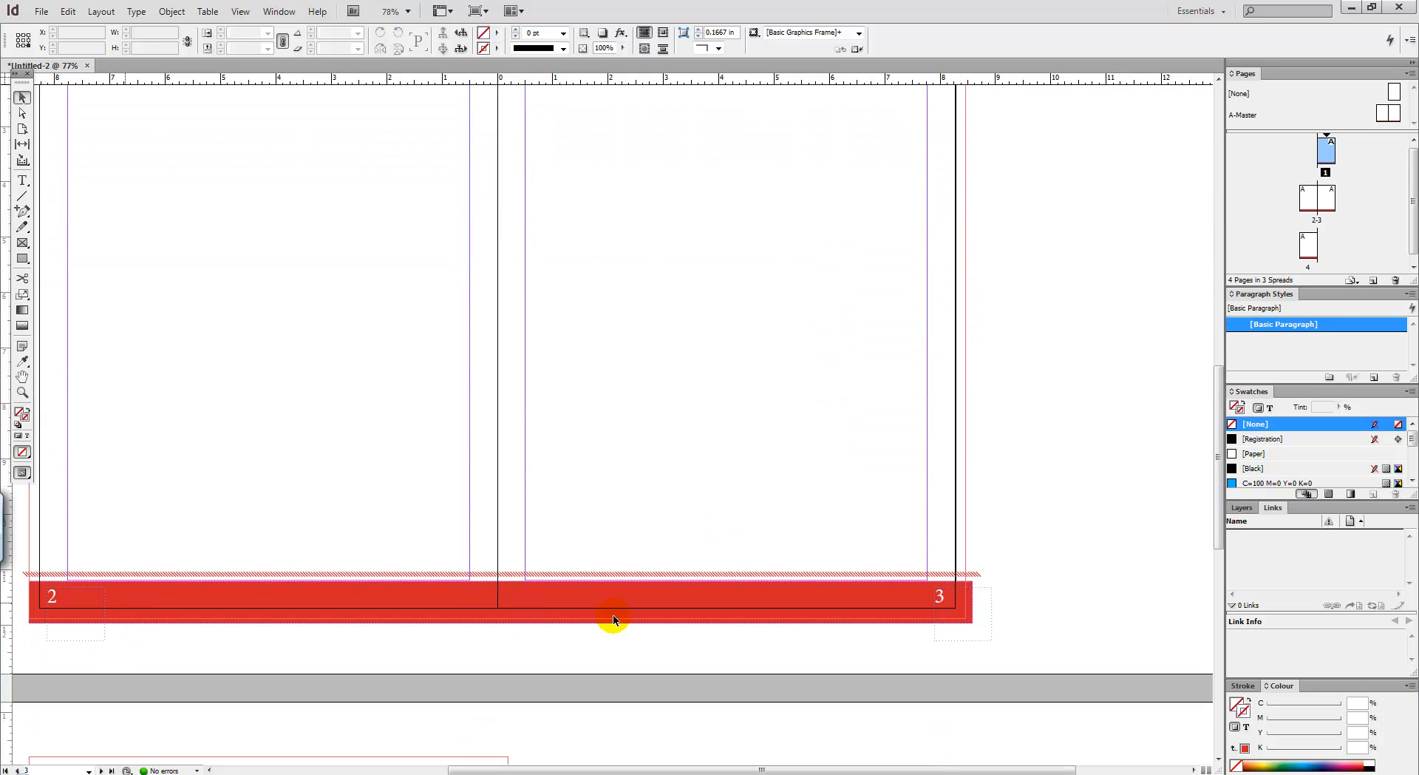
{"action": "scroll", "scroll_direction": "down", "scroll_amount": 3}
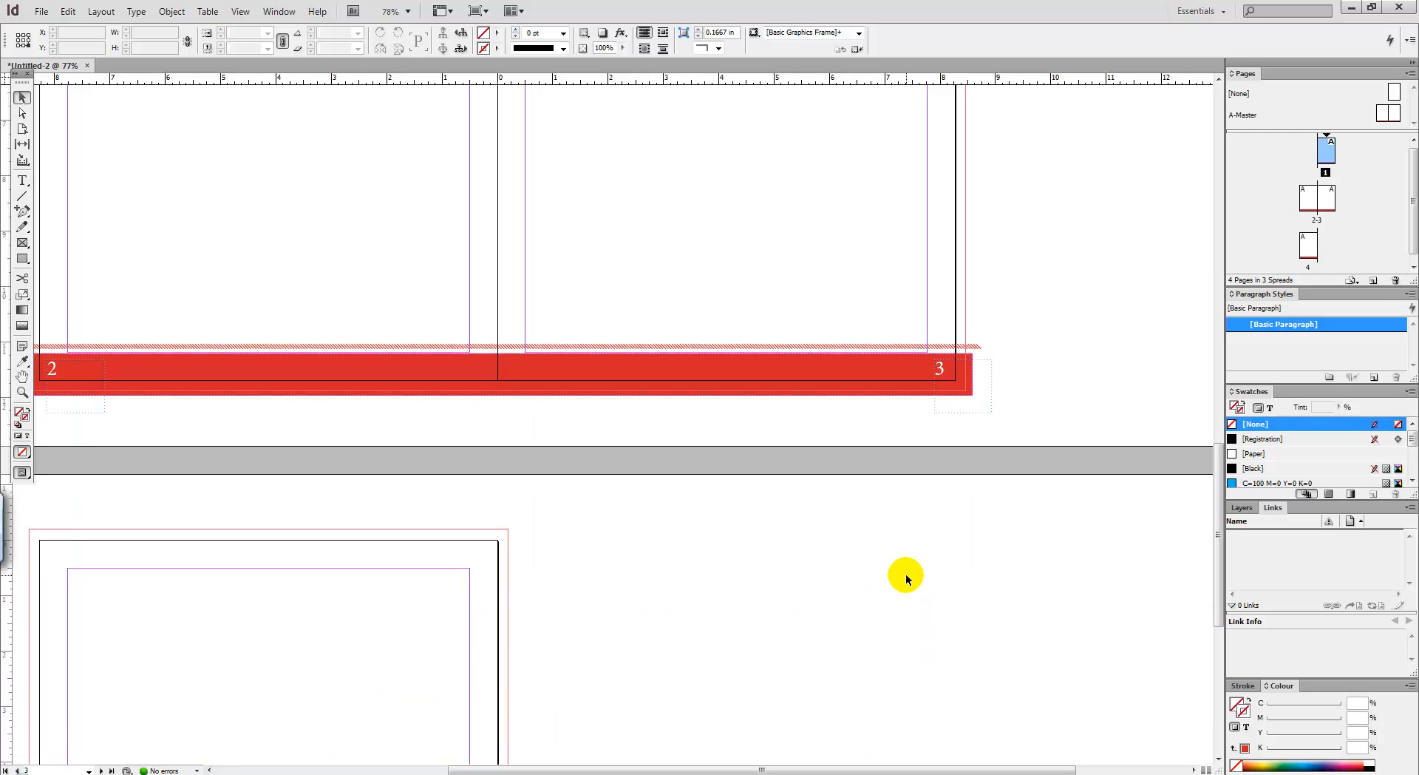
{"action": "scroll", "scroll_direction": "down", "scroll_amount": 3}
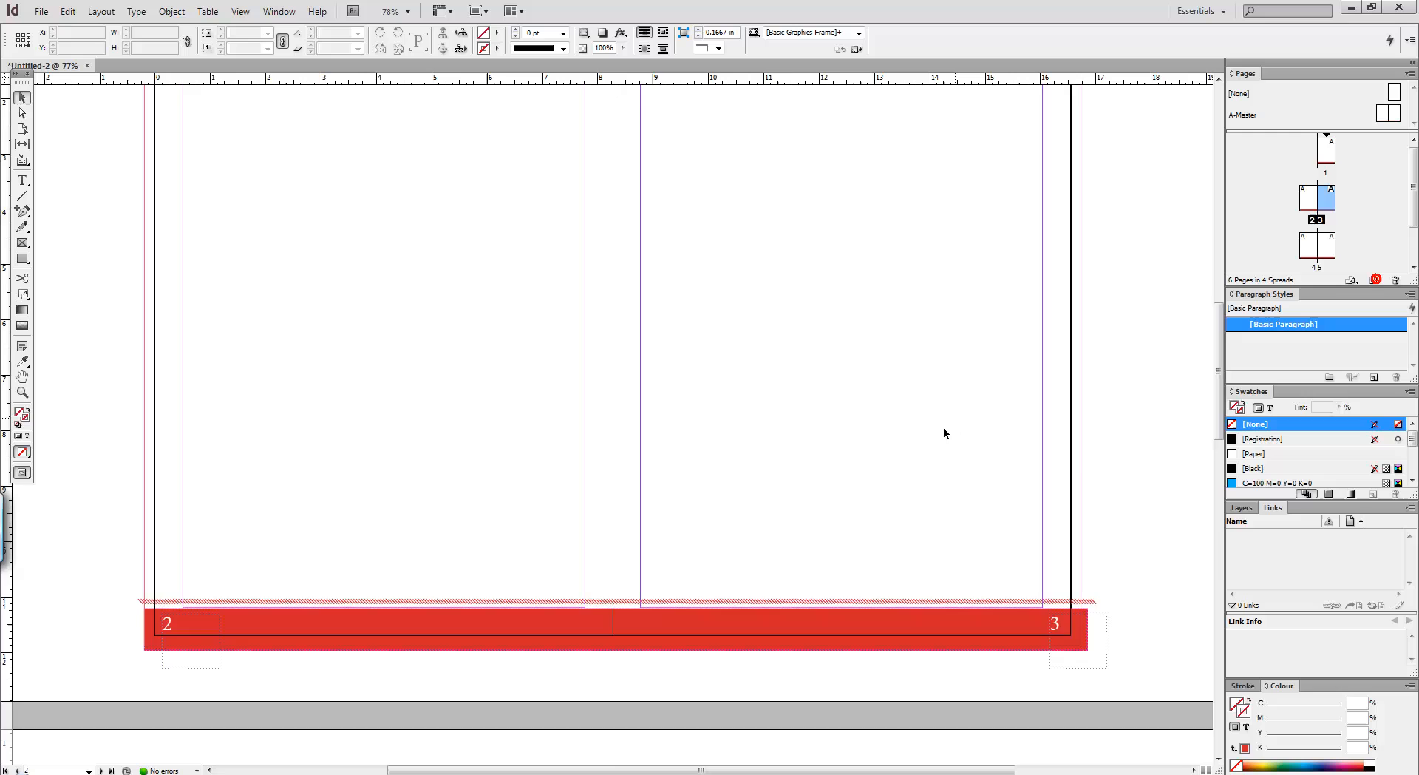
{"action": "scroll", "scroll_direction": "down", "scroll_amount": 3}
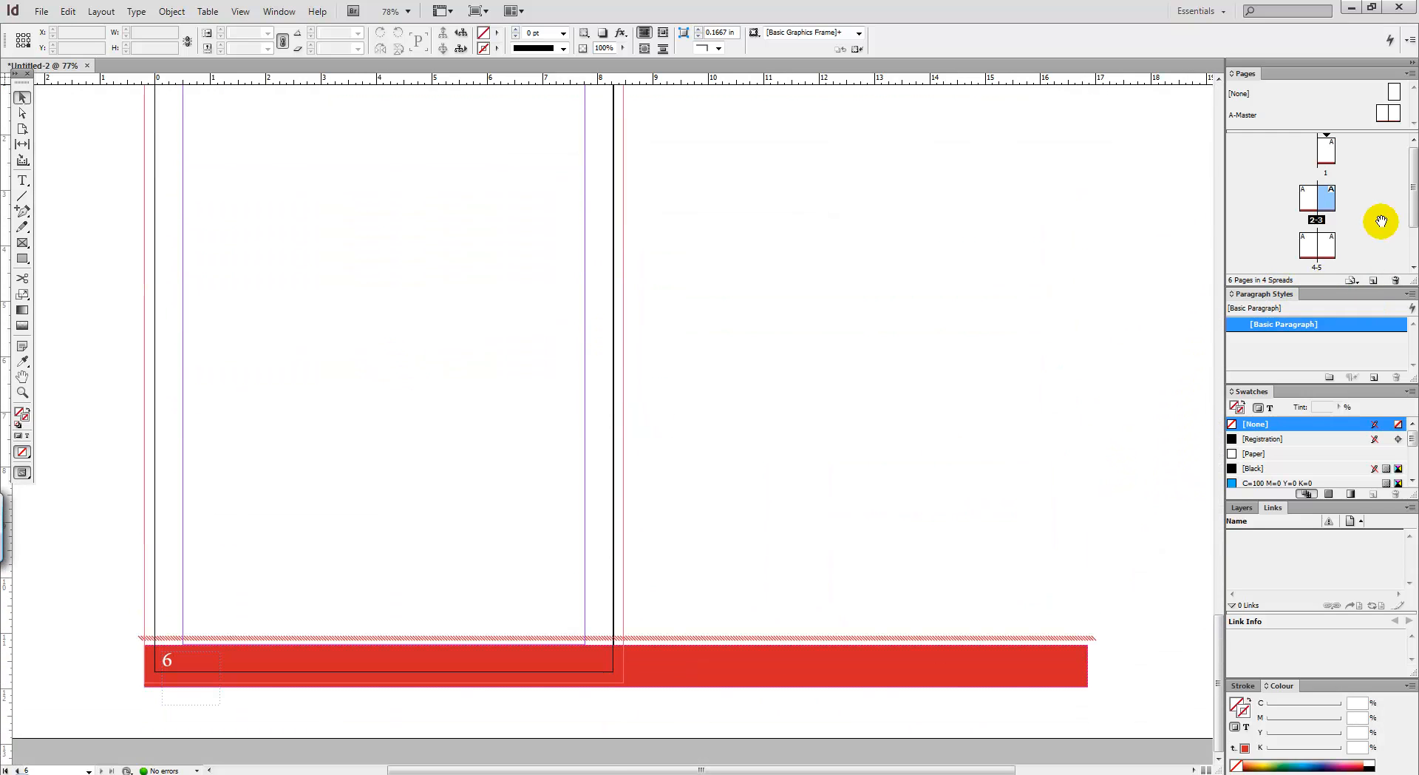
{"action": "scroll", "scroll_direction": "down", "scroll_amount": 3}
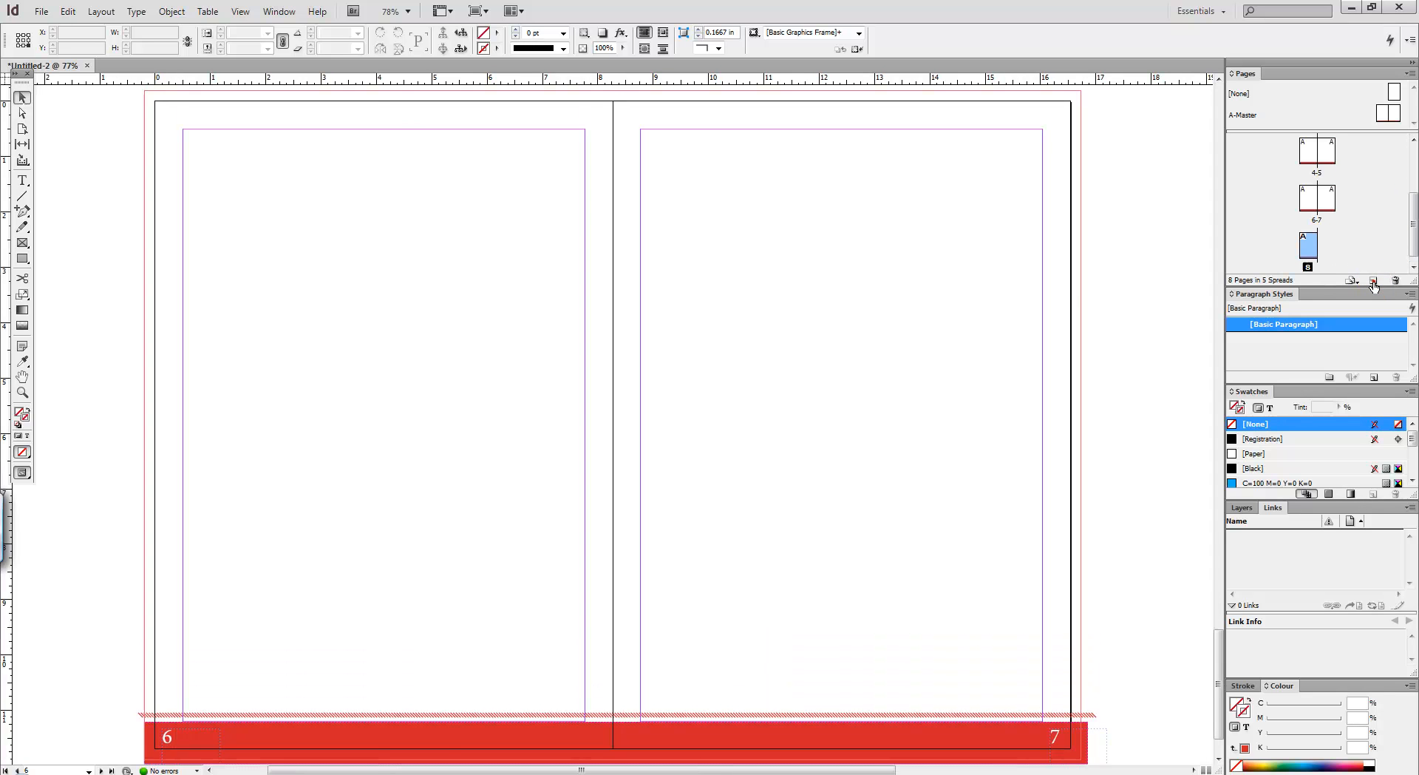
Create another page from the Pages panel and scroll through the spreads
{"action": "left_click", "coordinate": [1377, 281]}
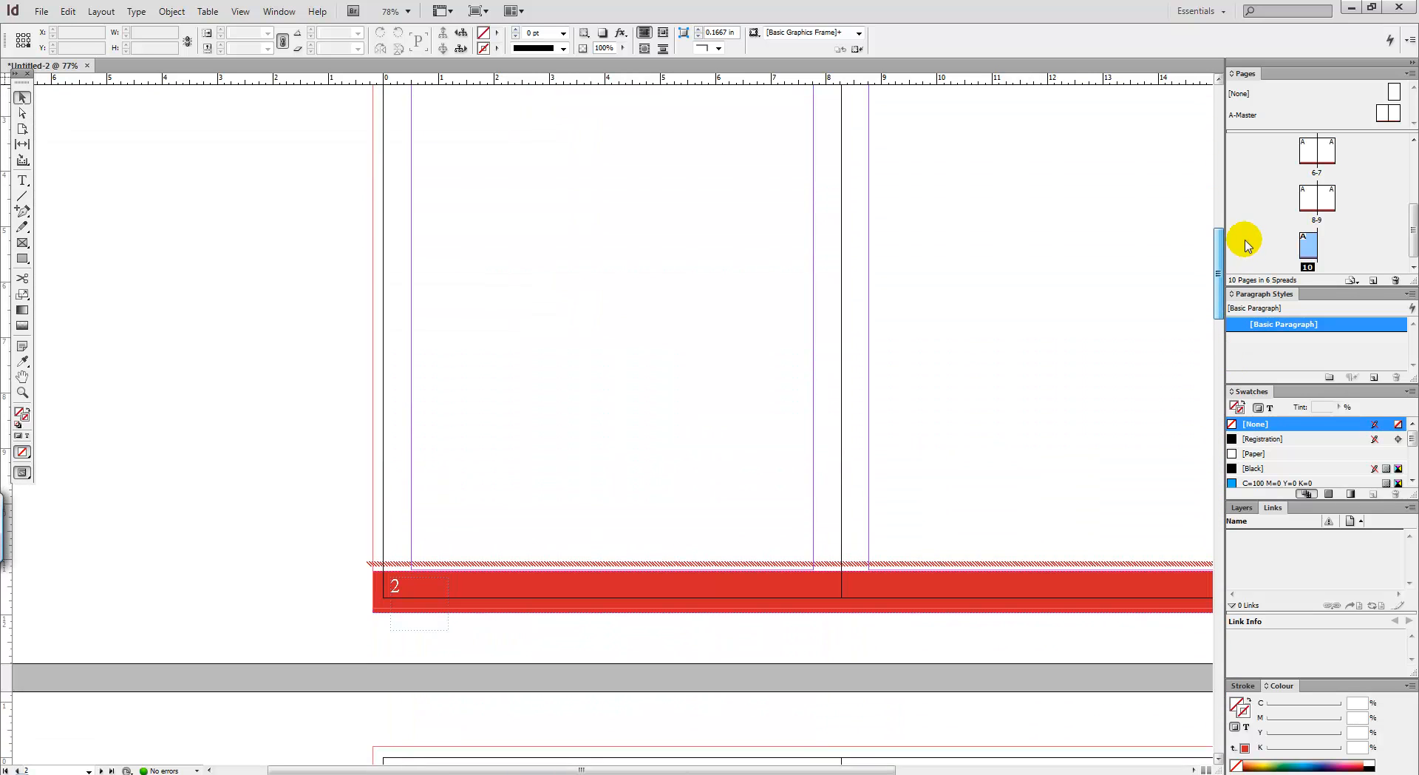
{"action": "scroll", "scroll_direction": "down", "scroll_amount": 3}
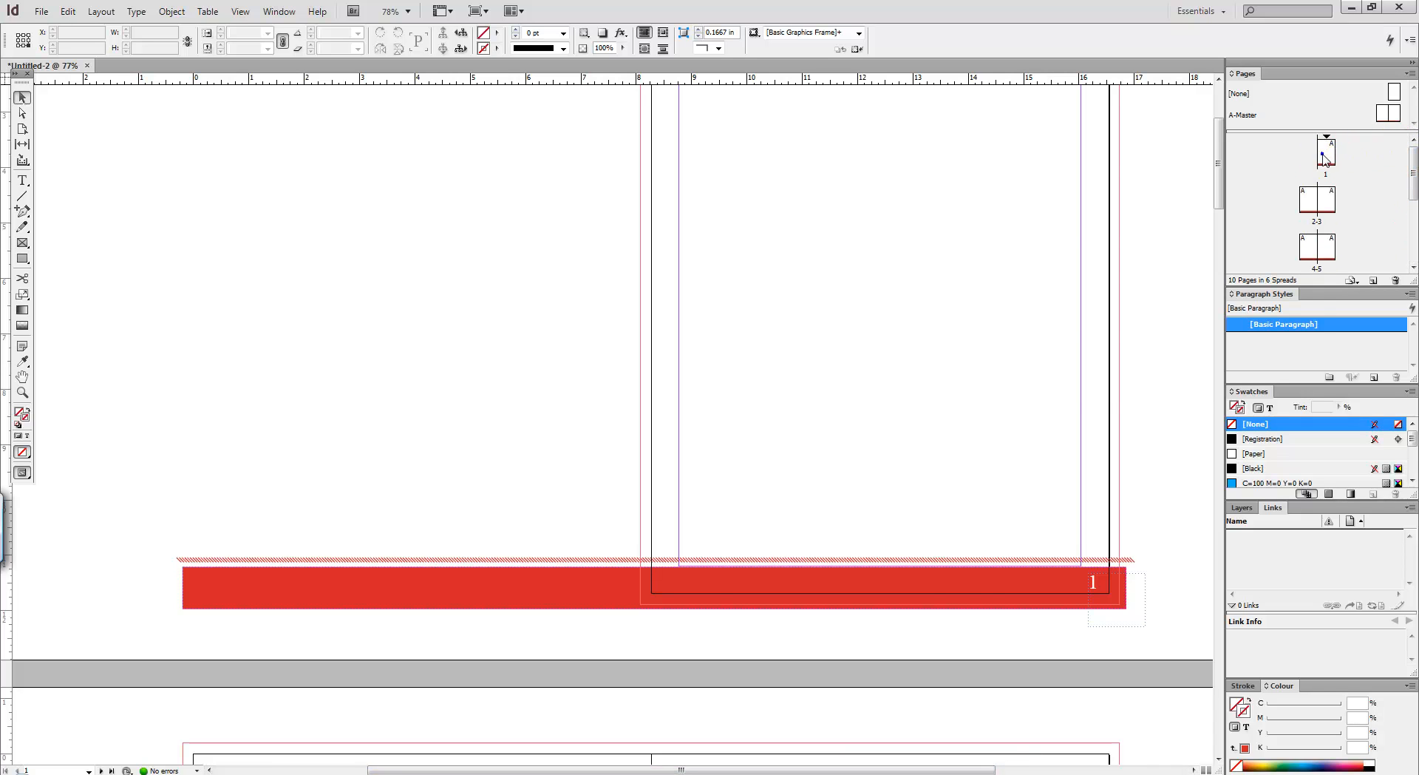
Apply master [None] to page 1 so the cover loses its footer
{"action": "right_click", "coordinate": [1323, 153]}
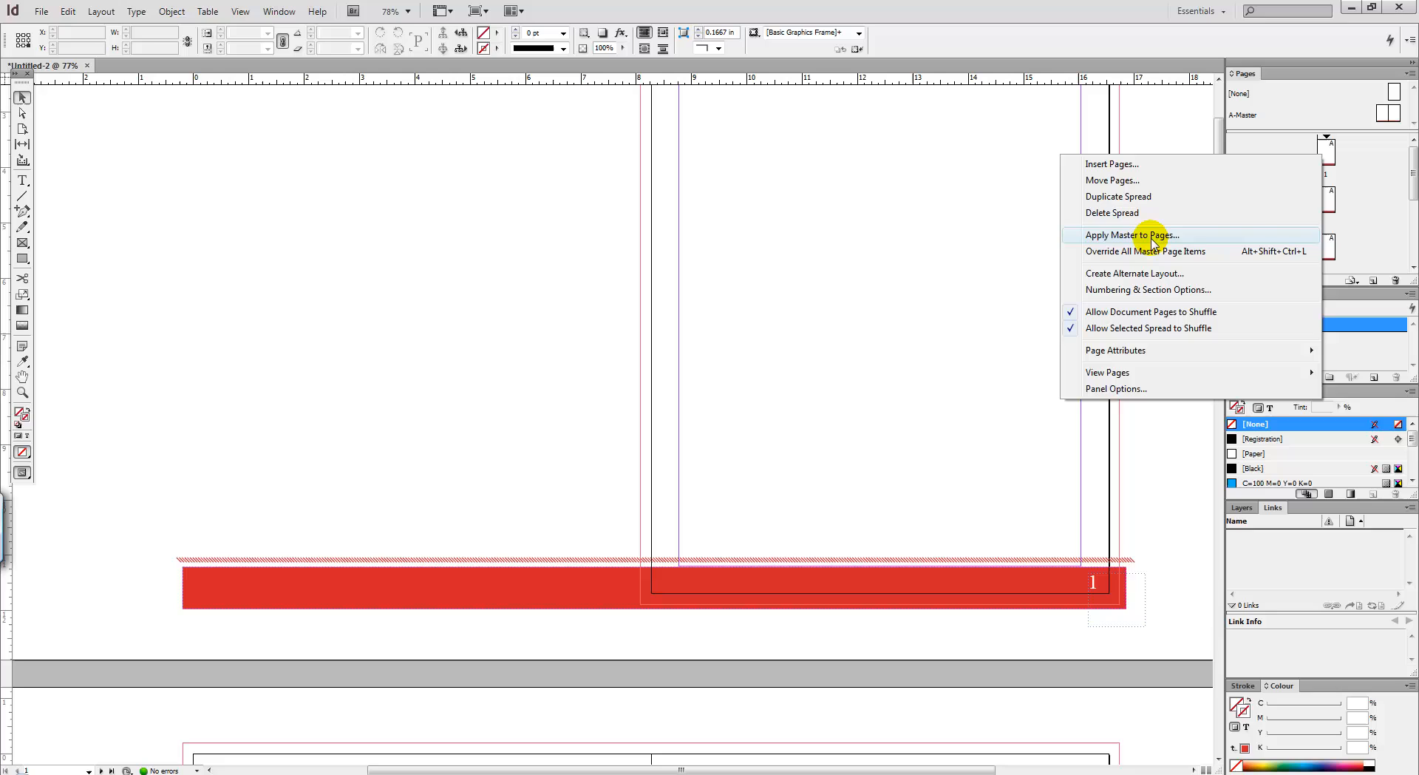
{"action": "left_click", "coordinate": [1133, 234]}
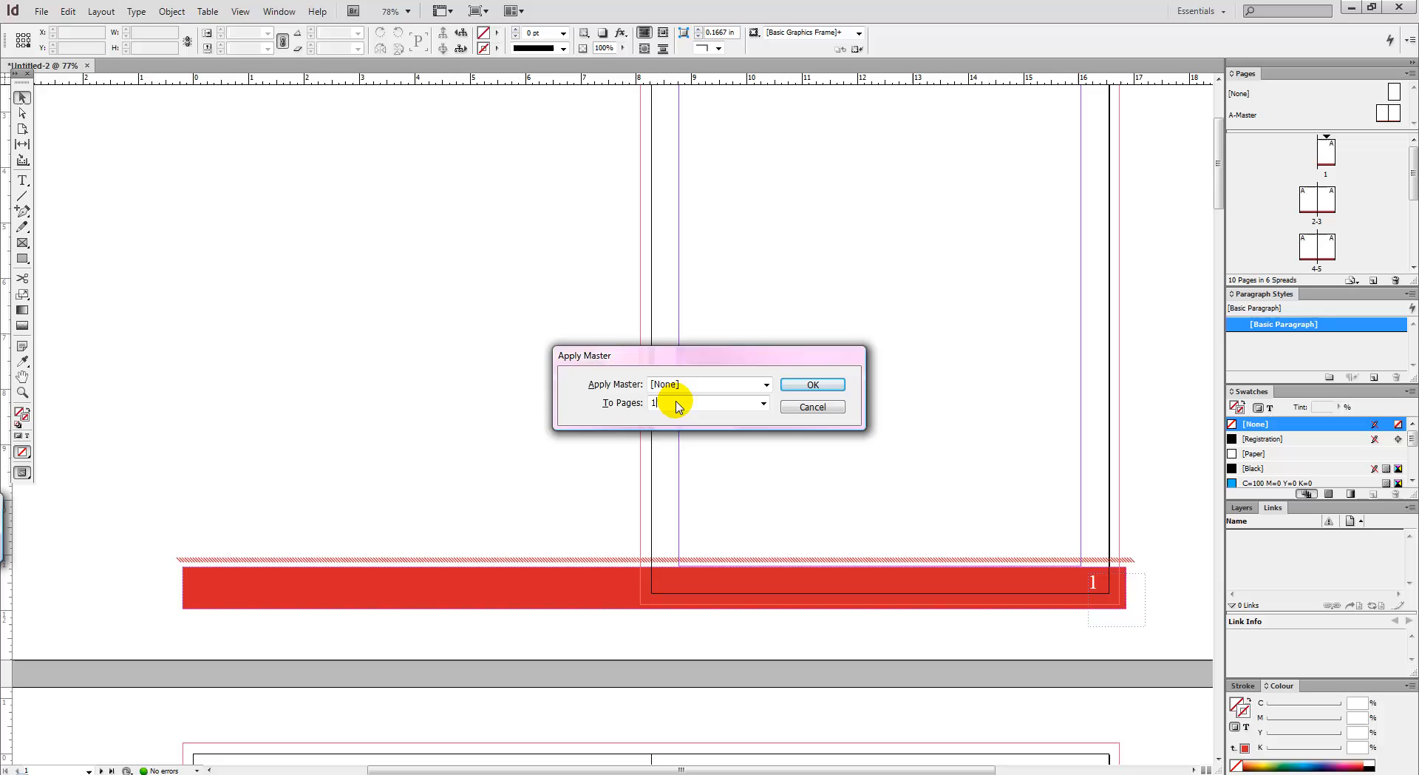
{"action": "mouse_move", "coordinate": [813, 388]}
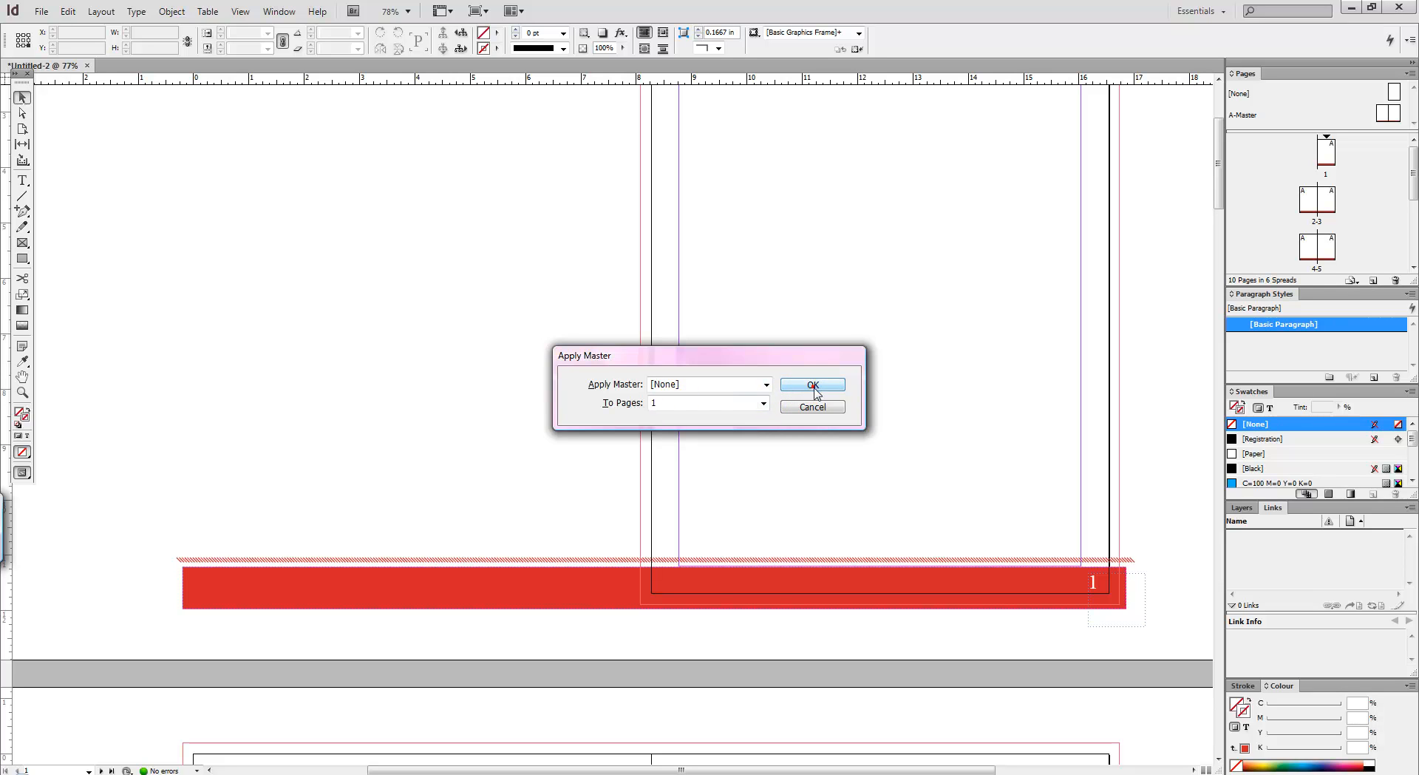
{"action": "left_click", "coordinate": [813, 384]}
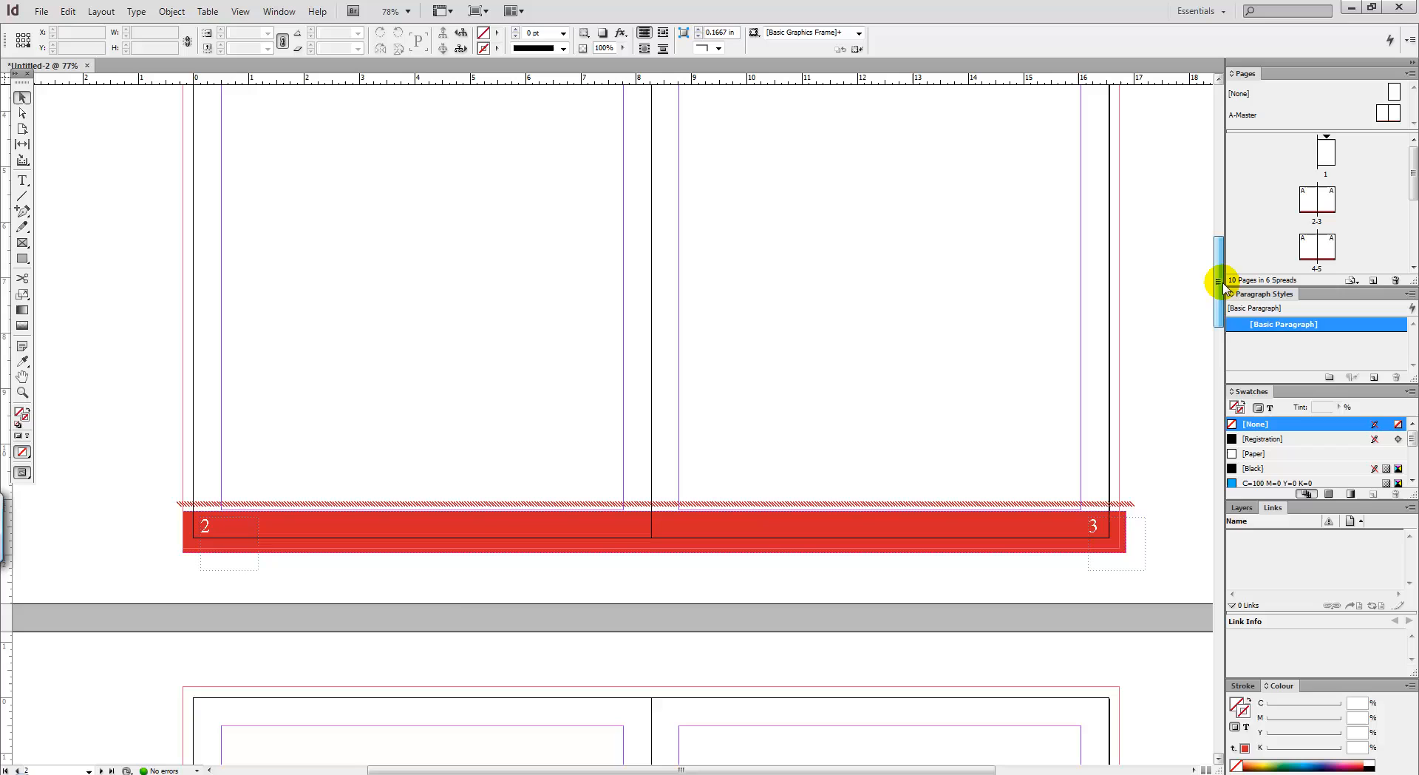
{"action": "scroll", "scroll_direction": "down", "scroll_amount": 3}
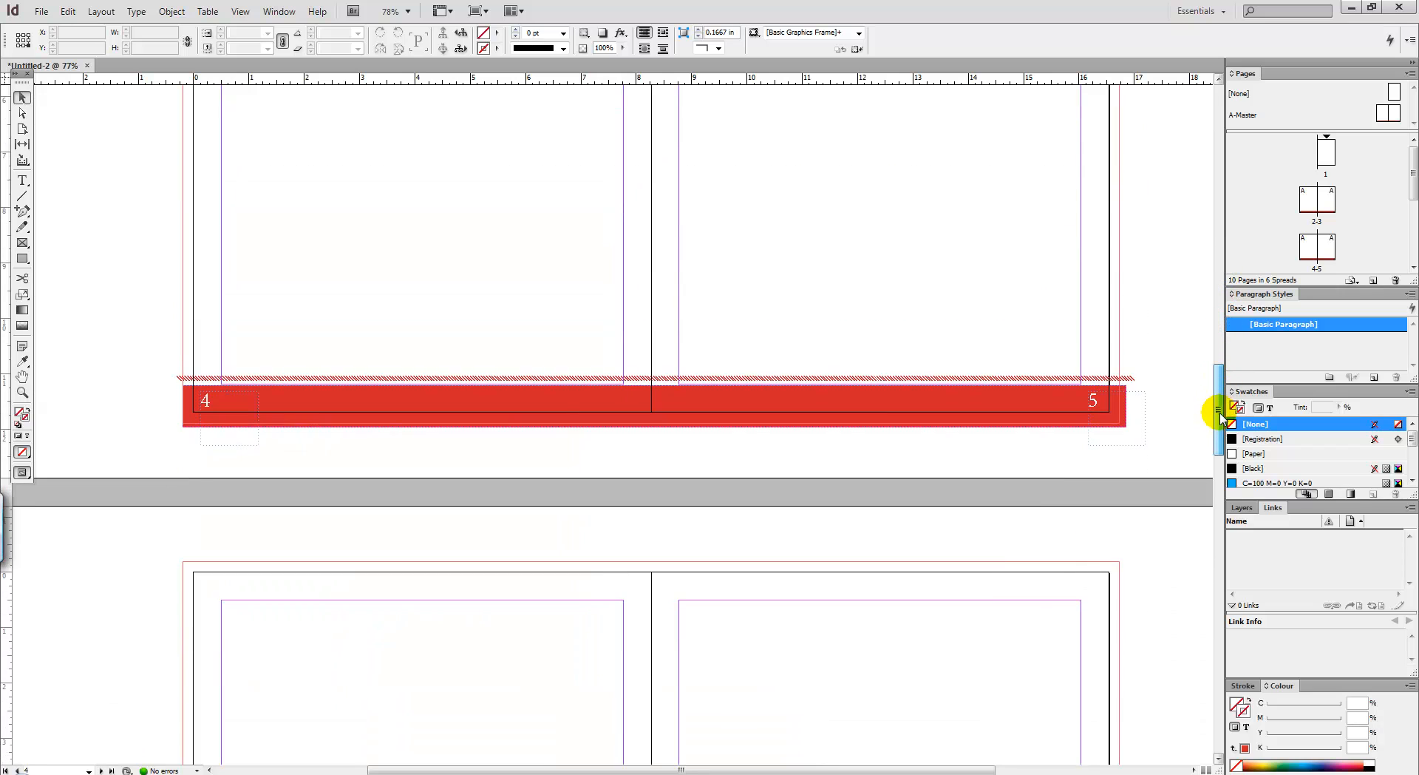
{"action": "scroll", "scroll_direction": "down", "scroll_amount": 3}
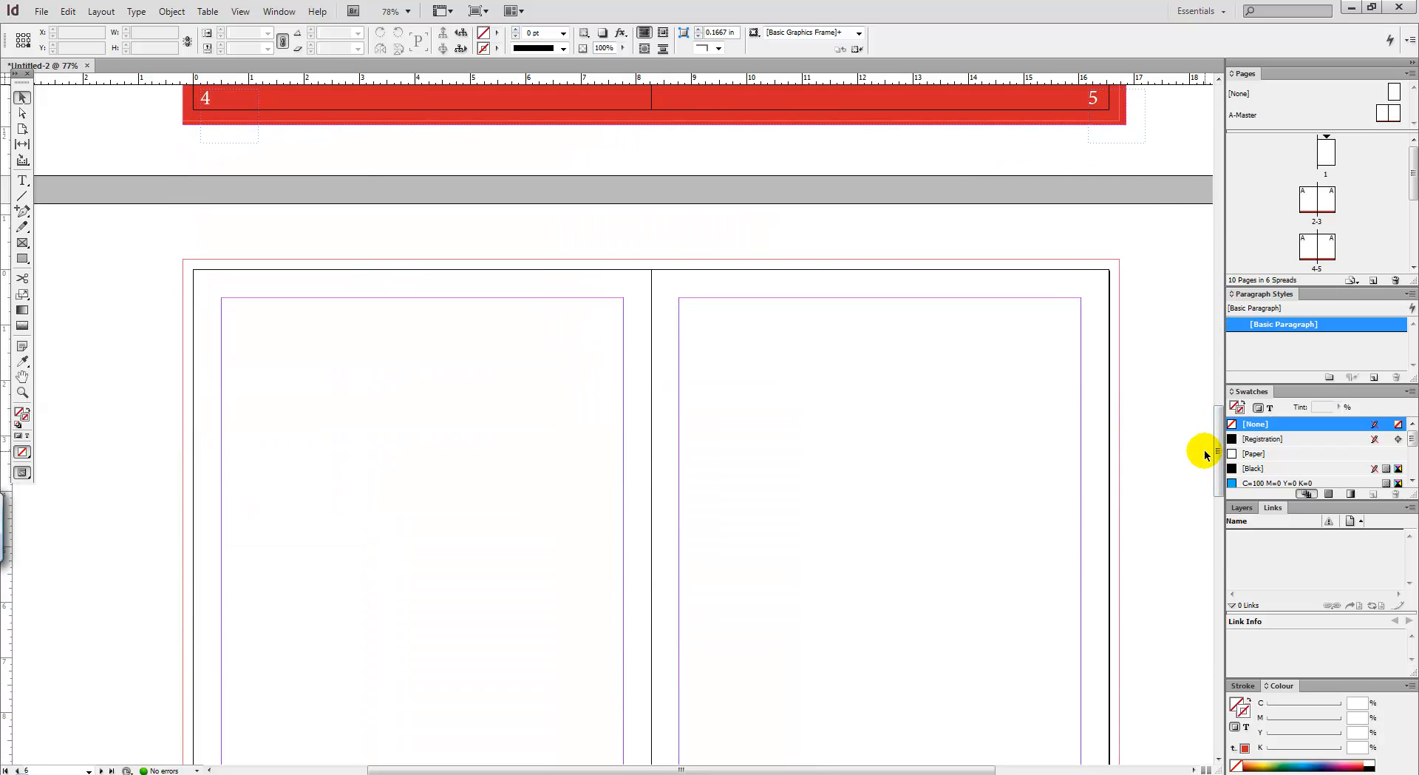